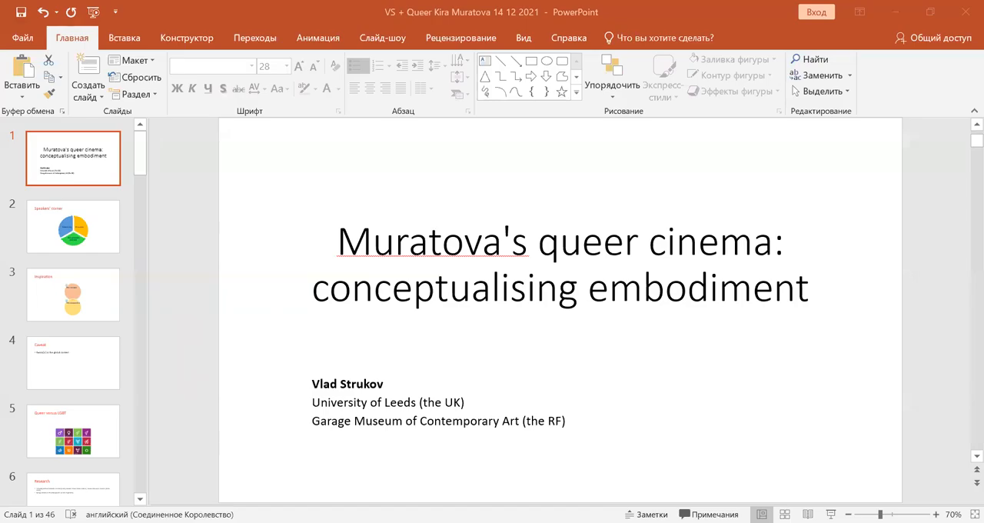
mouse_move(269, 93)
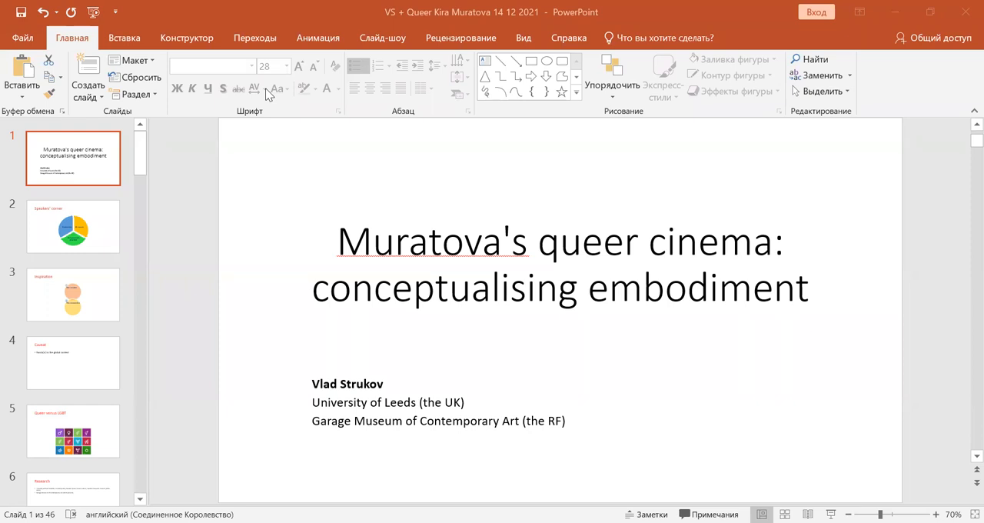
mouse_move(129, 154)
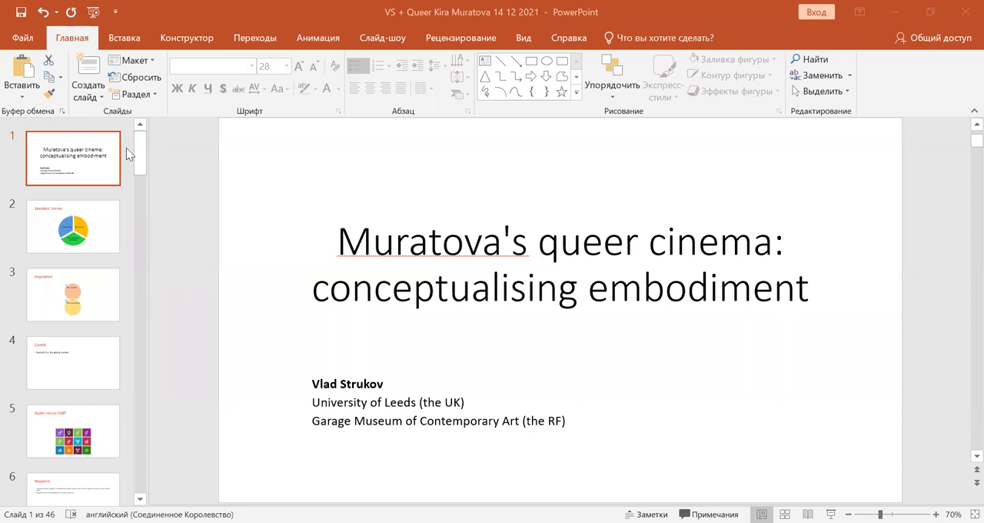
mouse_move(104, 232)
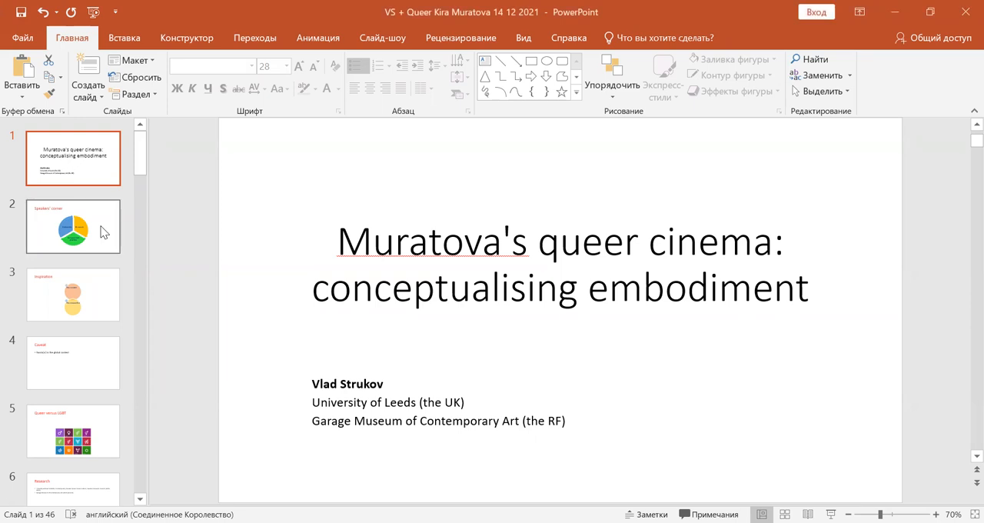
- Display slide 2, 'Speakers' corner', with the University, Museum and Independent practice diagram
left_click(73, 226)
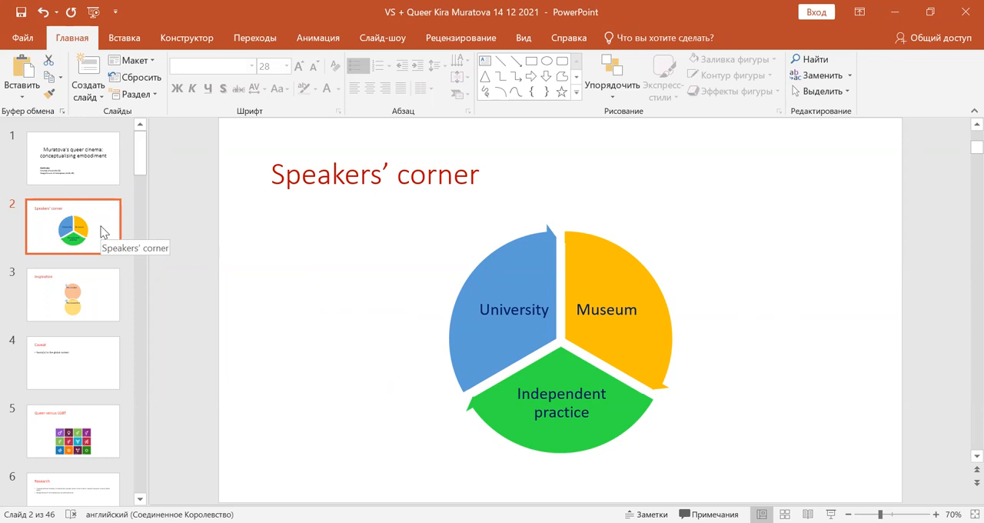
mouse_move(104, 232)
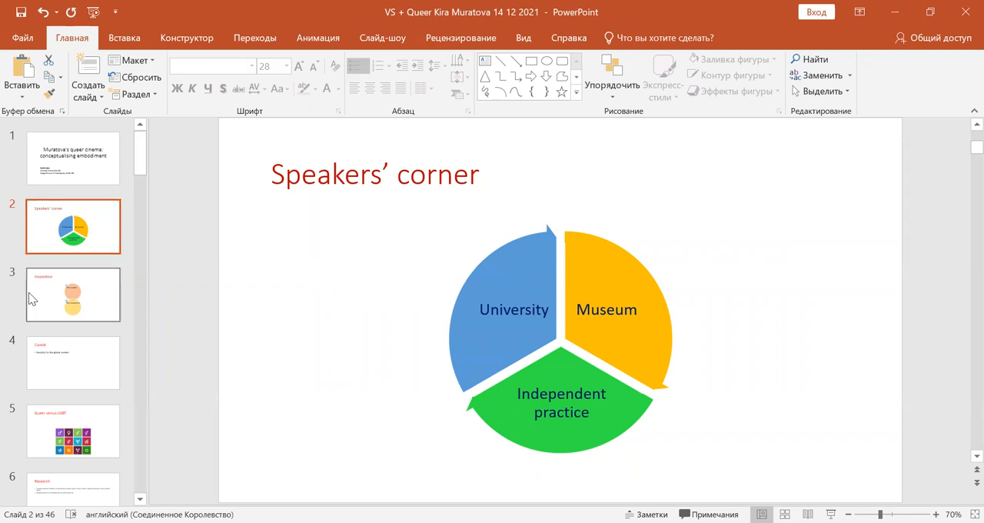
- Display slide 3, 'Inspiration', with the overlapping curator and researcher circles
left_click(72, 294)
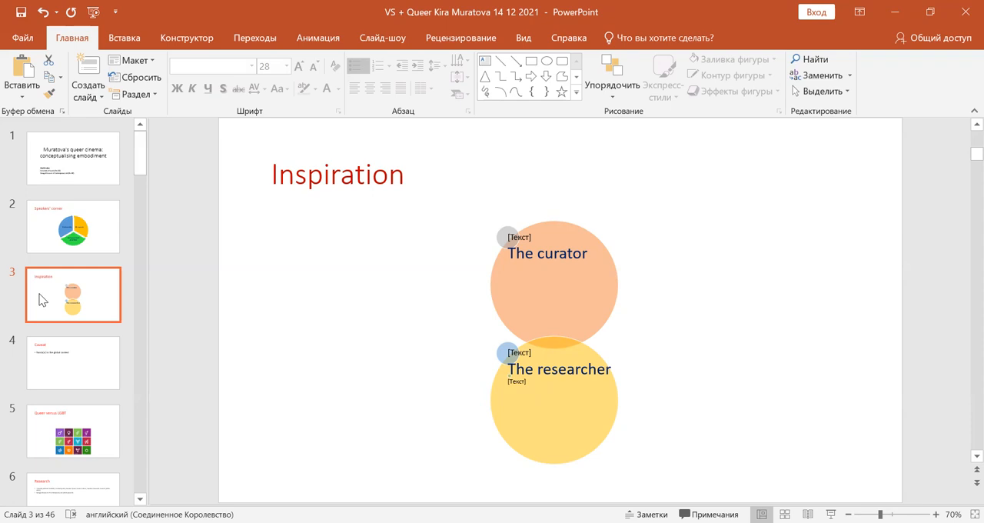
mouse_move(43, 318)
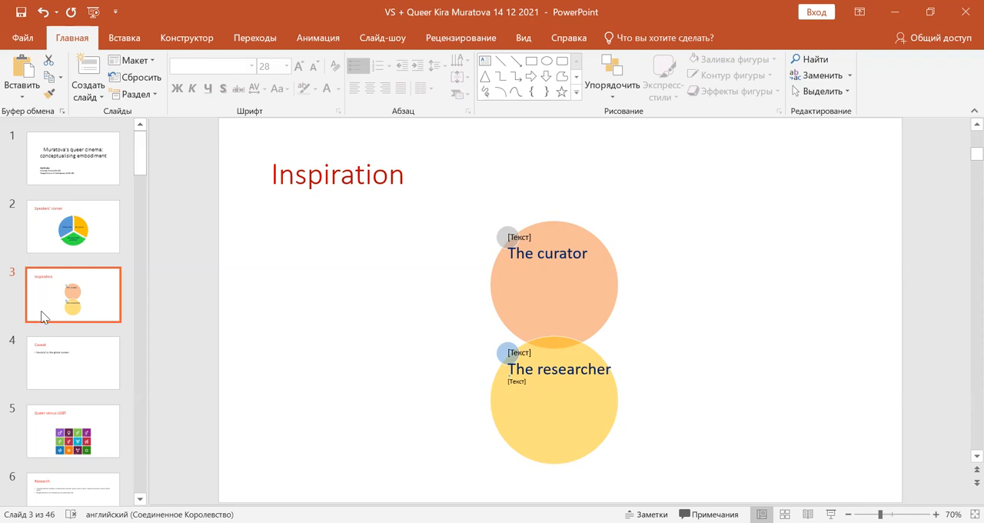
mouse_move(53, 365)
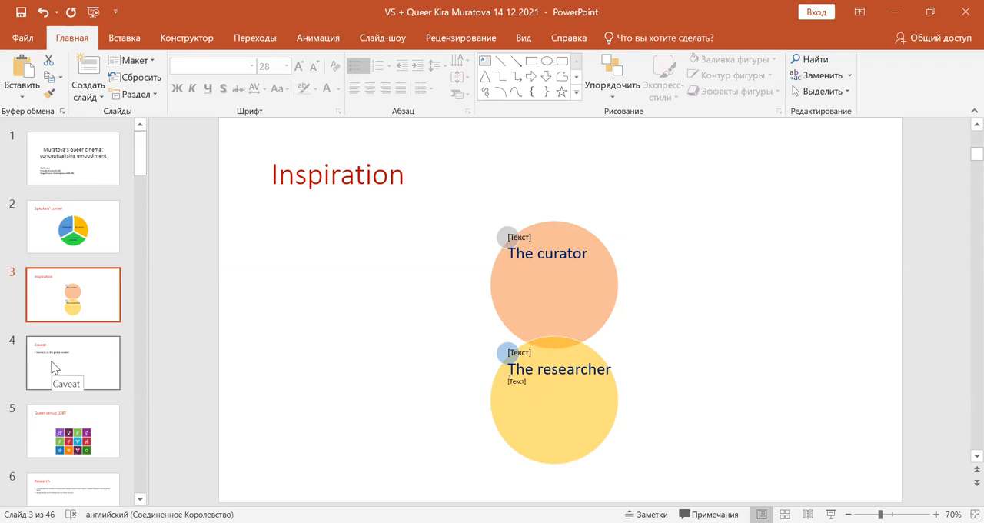
- Display slide 4, 'Caveat', about Russia[n] in the global context
left_click(72, 362)
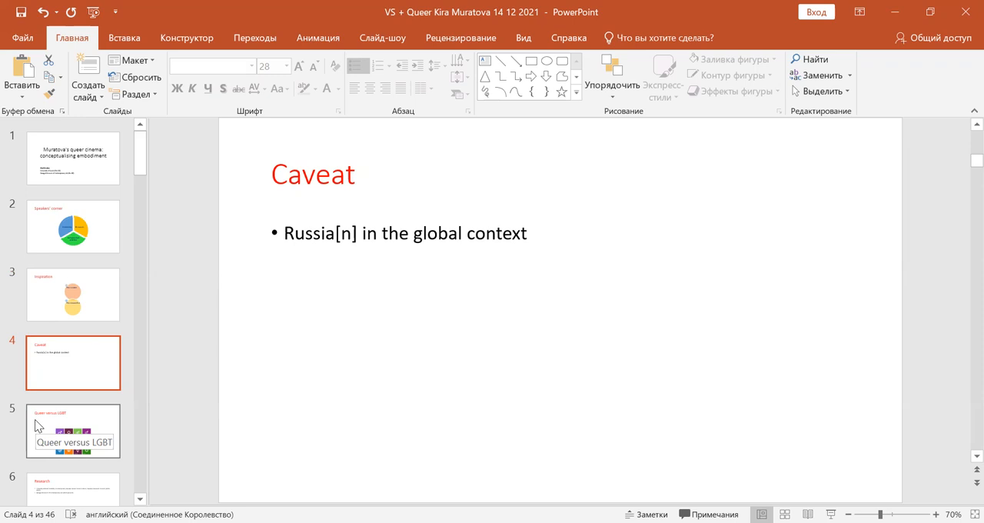
- Display slide 5, 'Queer versus LGBT', with its grid of gender-symbol tiles
left_click(72, 430)
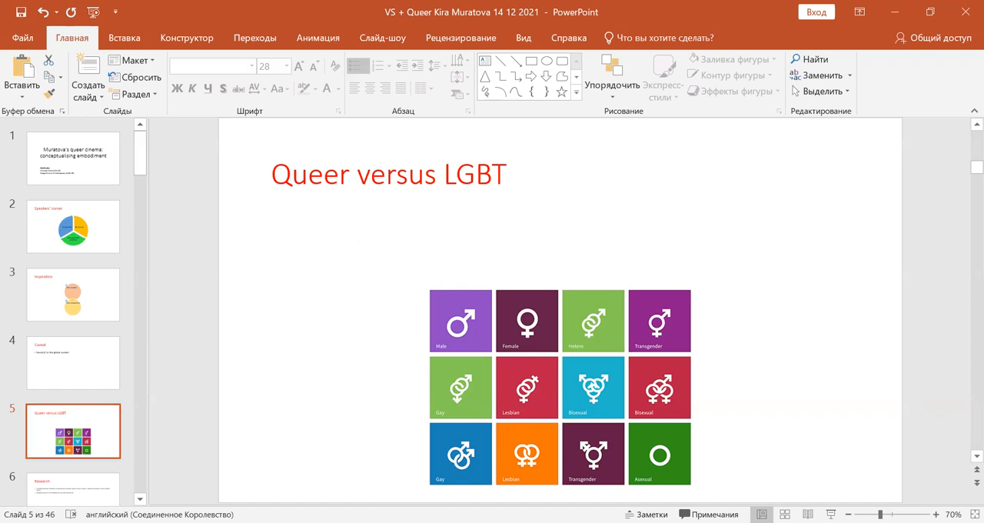
- Display slide 6, 'Research', listing the Swedish Research Council project and Garage Museum
left_click(72, 362)
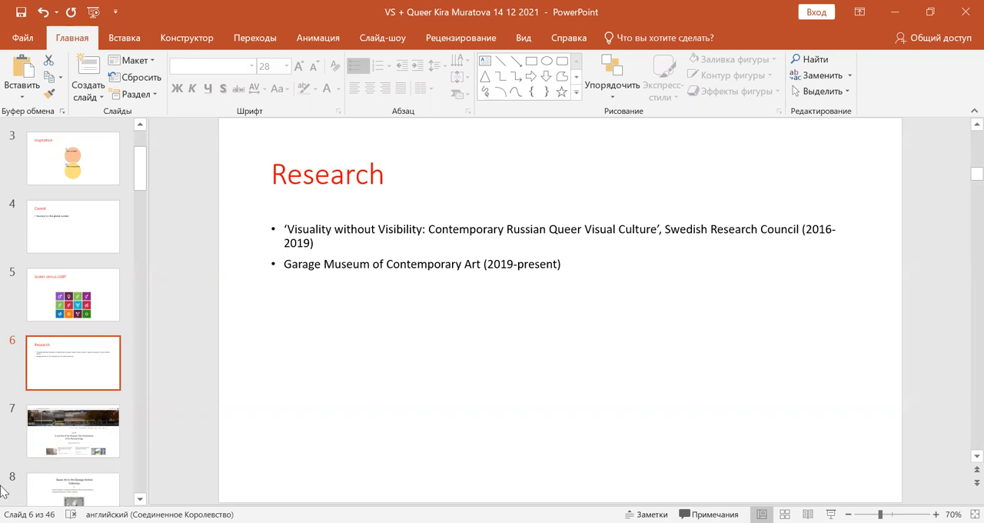
mouse_move(96, 446)
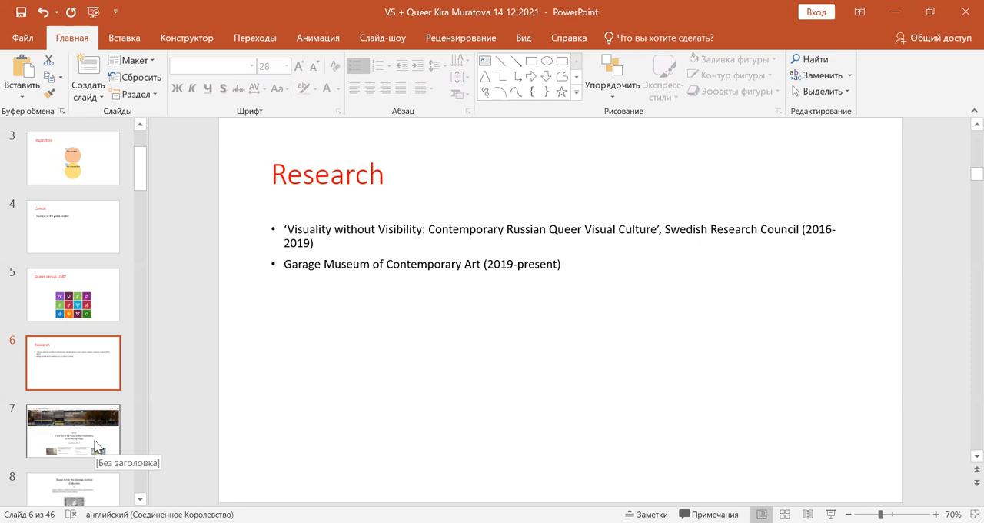
- Advance through slide 7 to slide 8, 'Queer Art in the Garage Archive Collection'
left_click(73, 430)
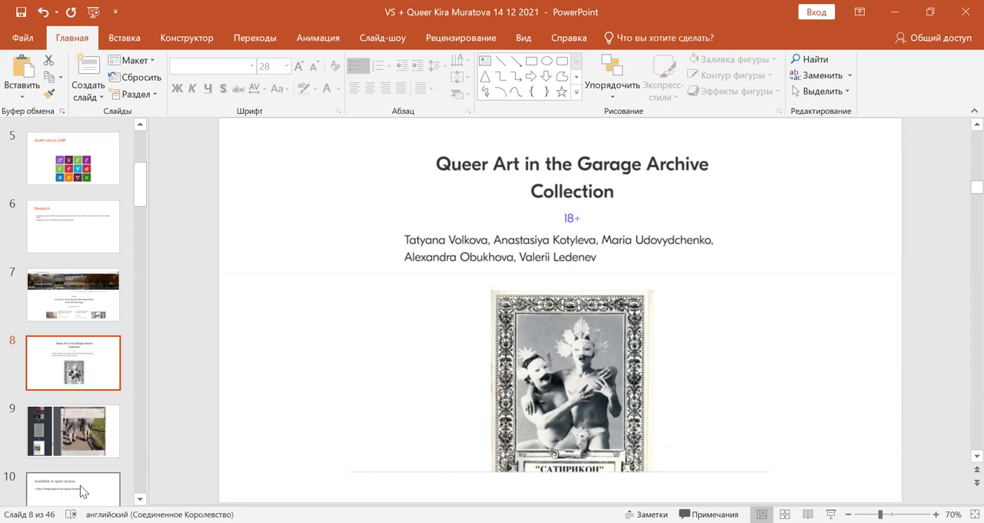
left_click(73, 358)
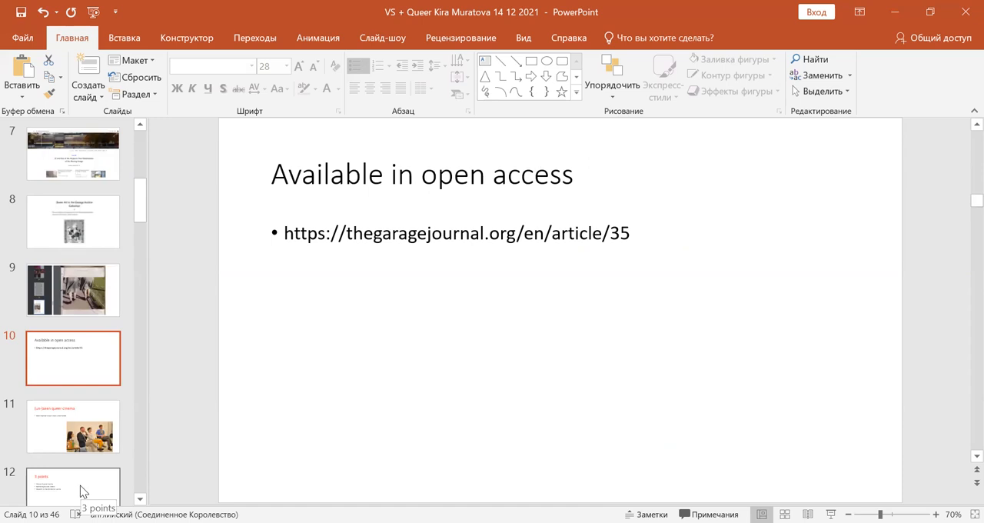
mouse_move(81, 257)
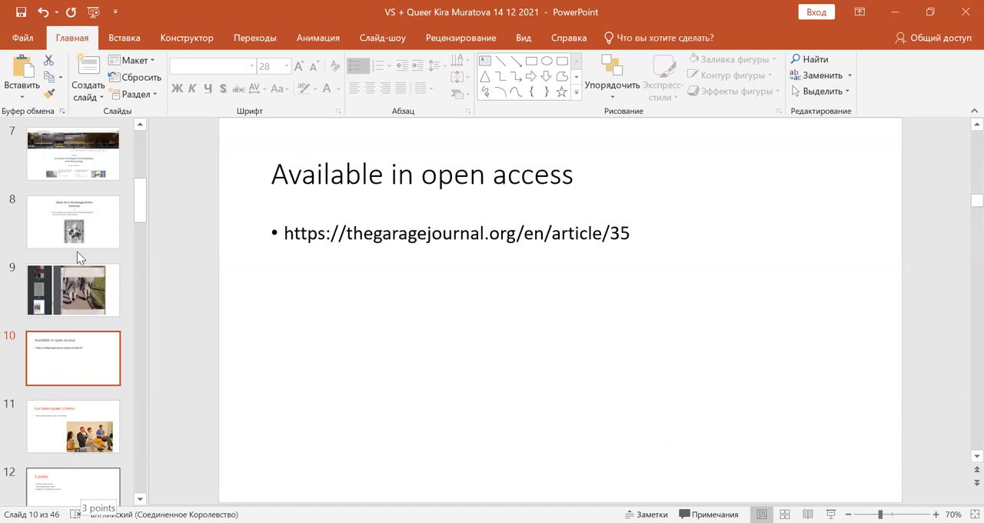
mouse_move(75, 233)
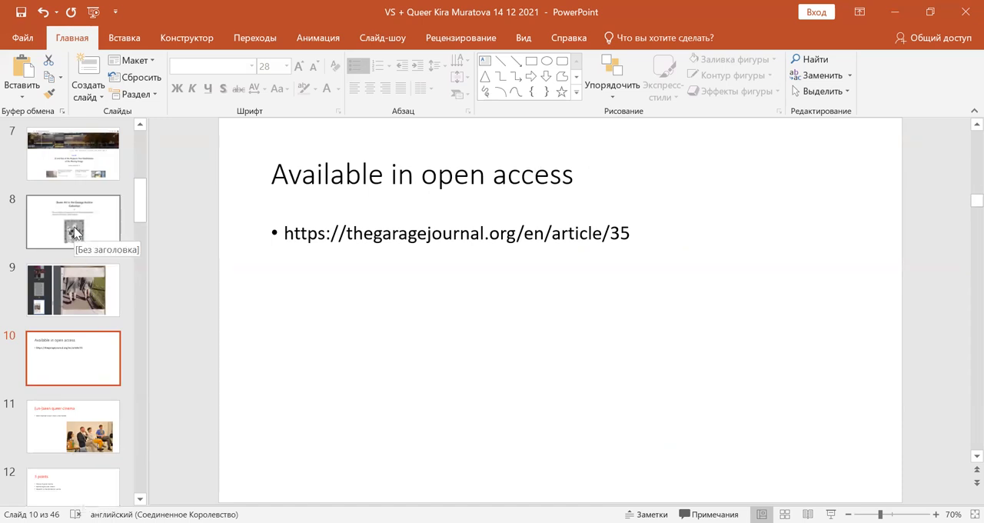
left_click(73, 221)
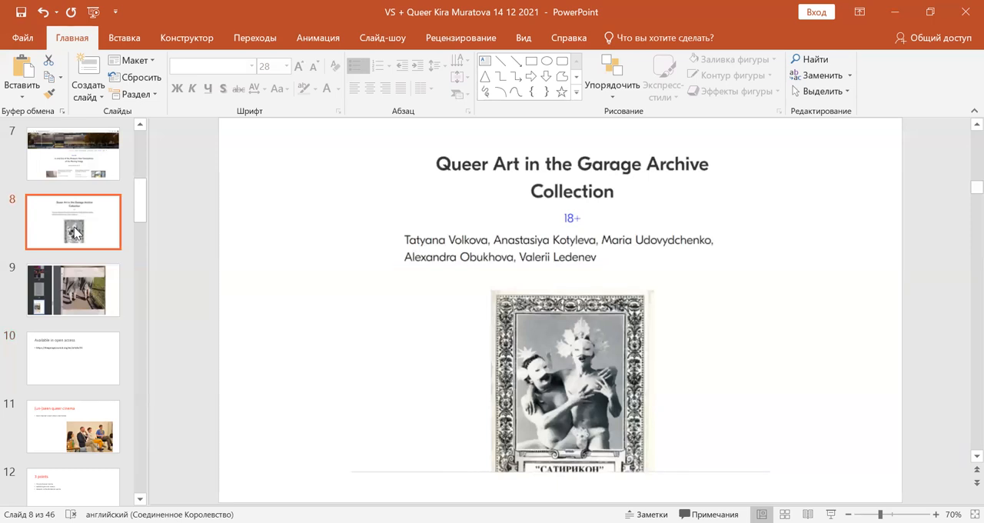
mouse_move(60, 275)
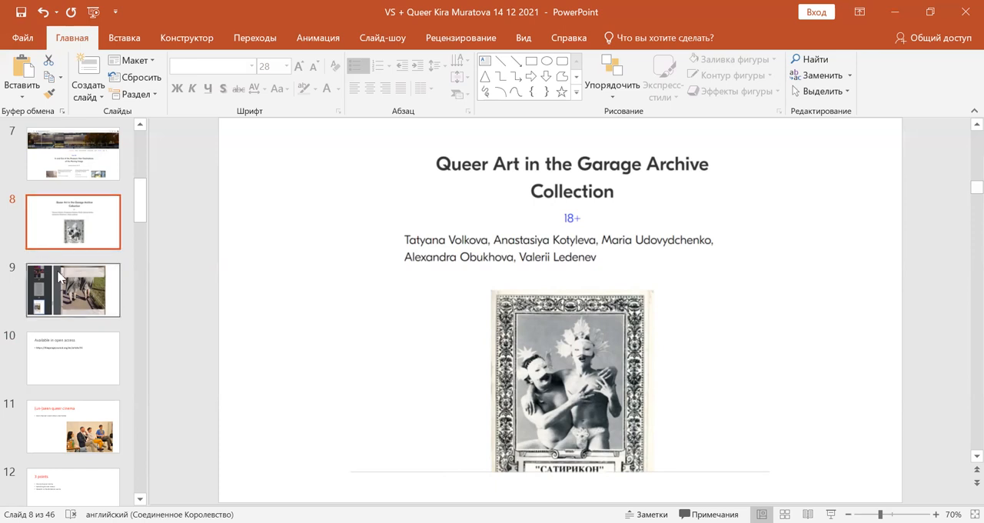
- Display slide 9, the archive scan with two women walking beside a railing
left_click(73, 290)
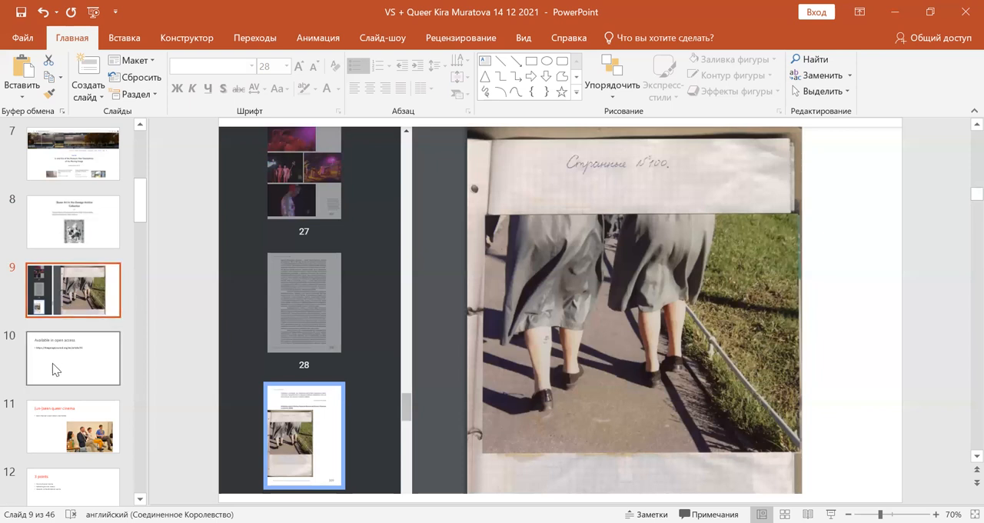
mouse_move(55, 368)
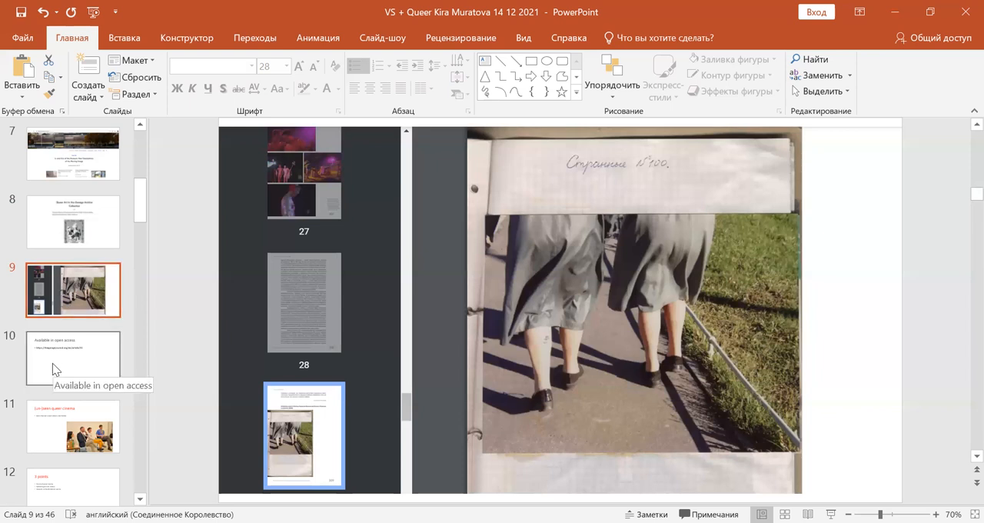
- Display slide 10, 'Available in open access', with the Garage Journal article link
left_click(73, 357)
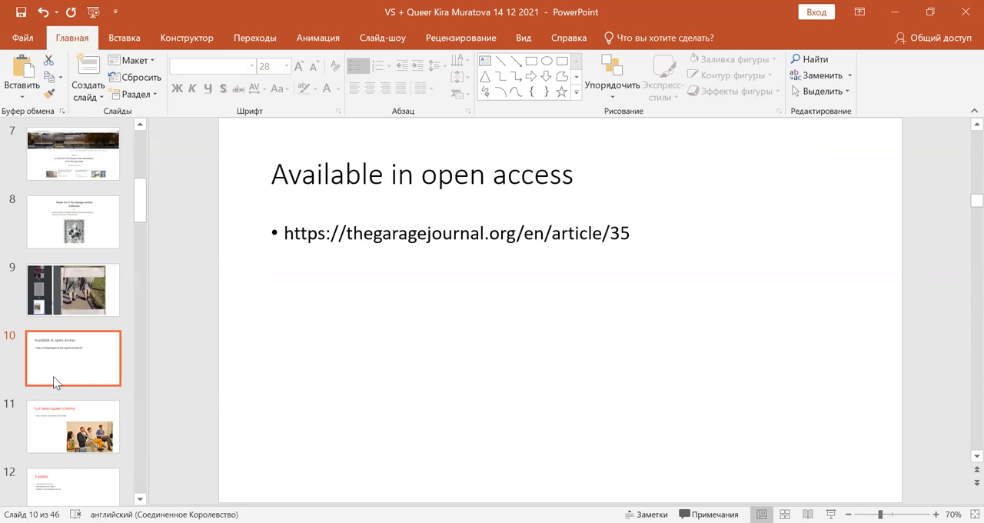
mouse_move(53, 396)
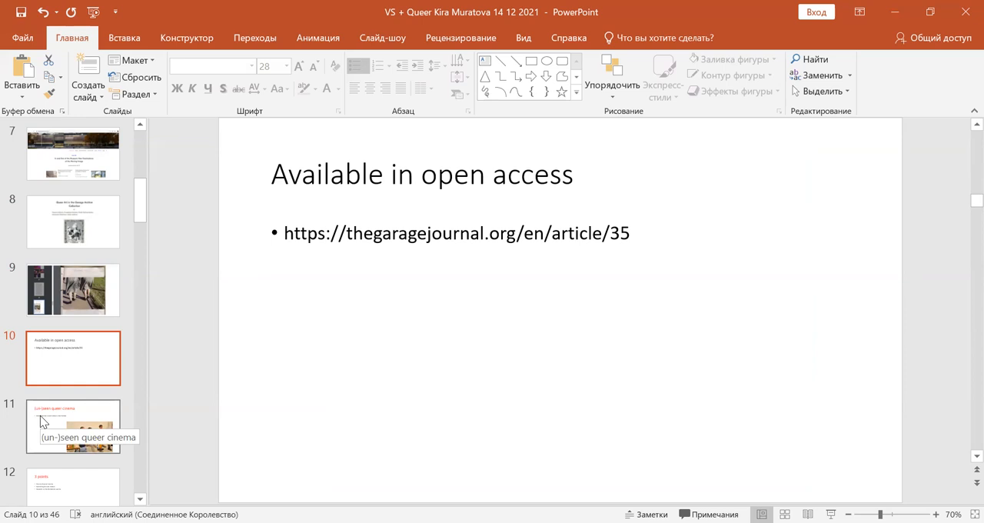
- Page through slides 11 and 12 to slide 13, '1 – Theory of queer cinema'
left_click(72, 426)
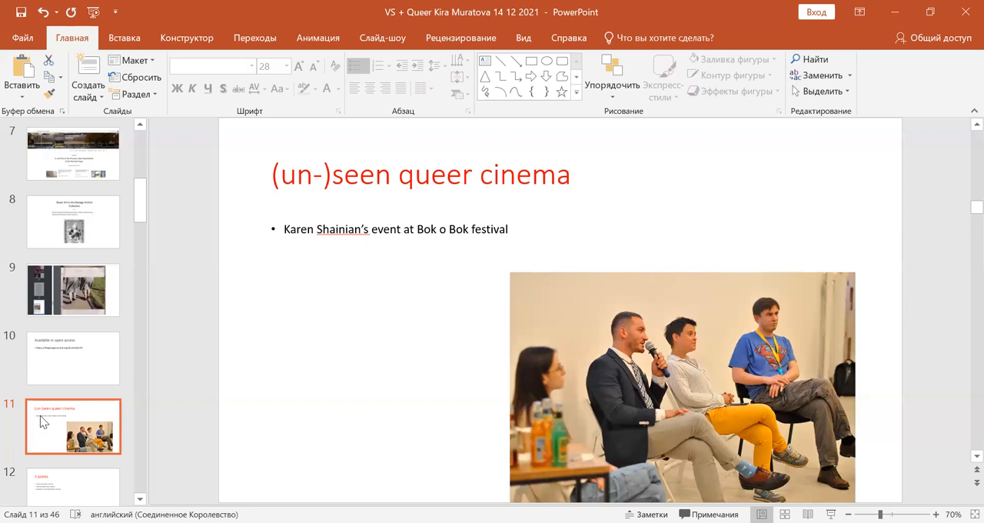
mouse_move(64, 480)
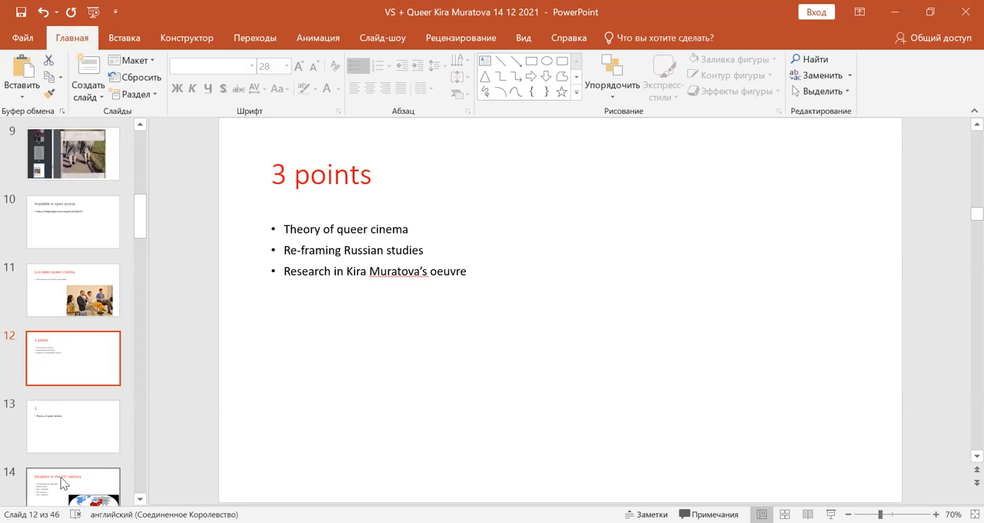
mouse_move(63, 482)
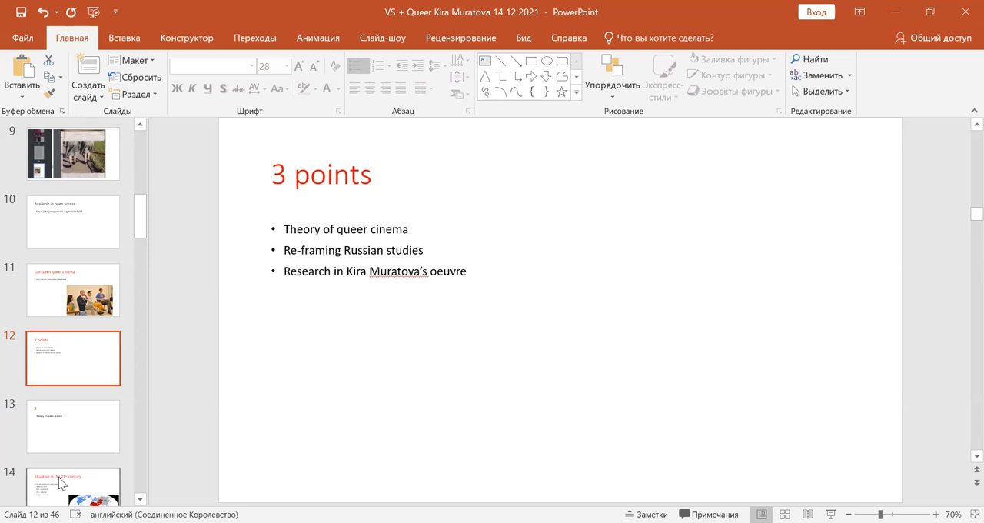
left_click(73, 425)
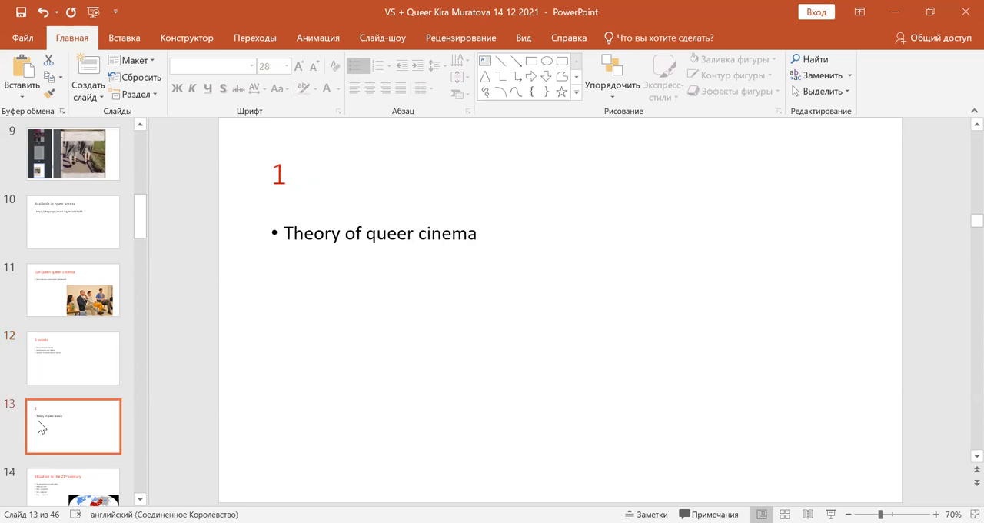
mouse_move(77, 490)
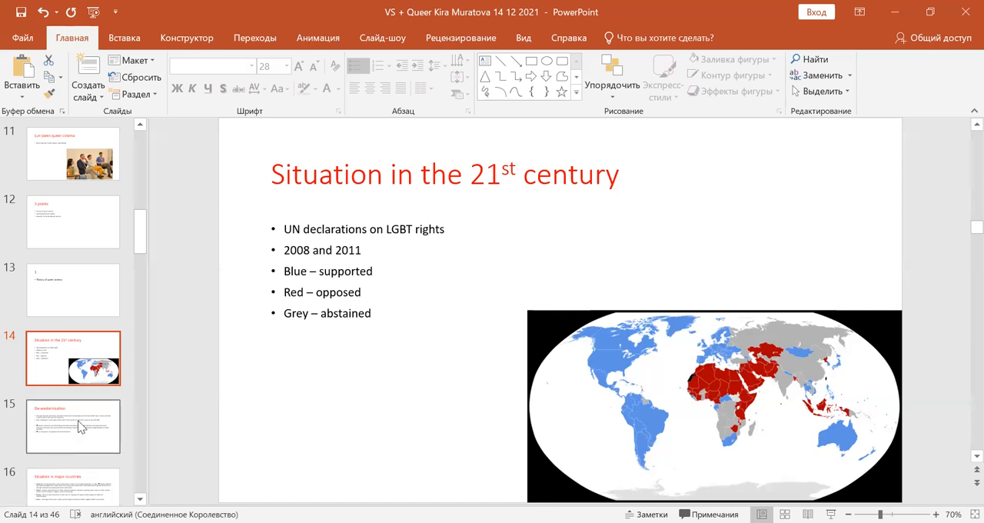
mouse_move(80, 427)
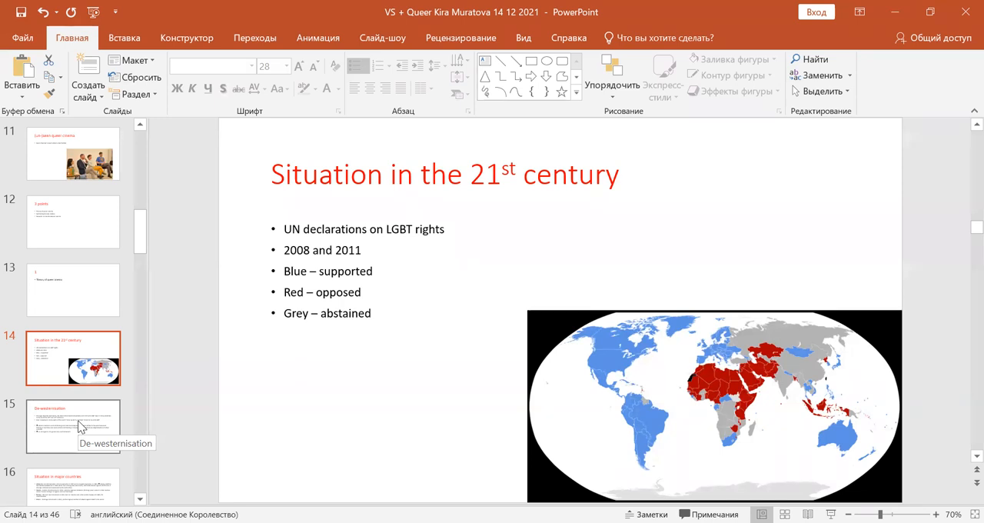
- Move past slide 14's LGBT-rights map to slide 15, 'De-westernisation'
left_click(73, 425)
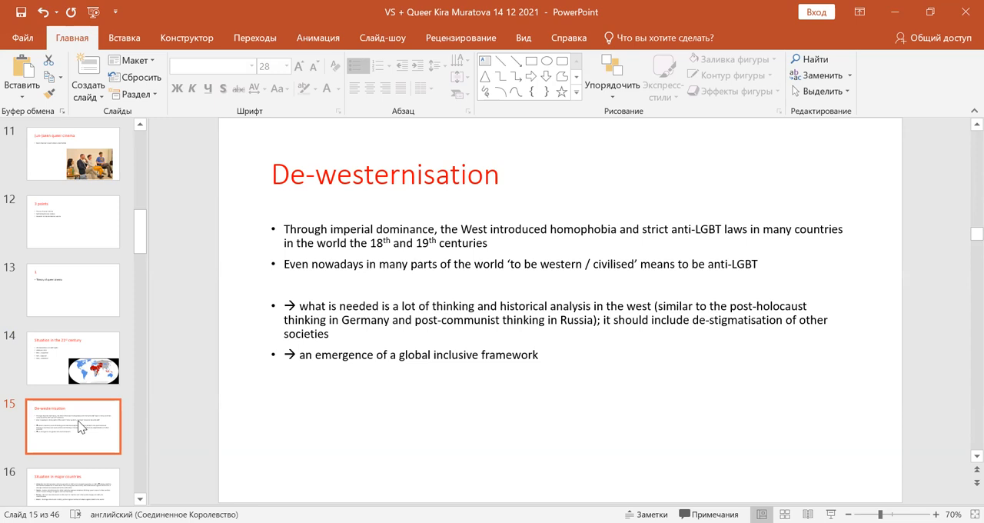
mouse_move(73, 494)
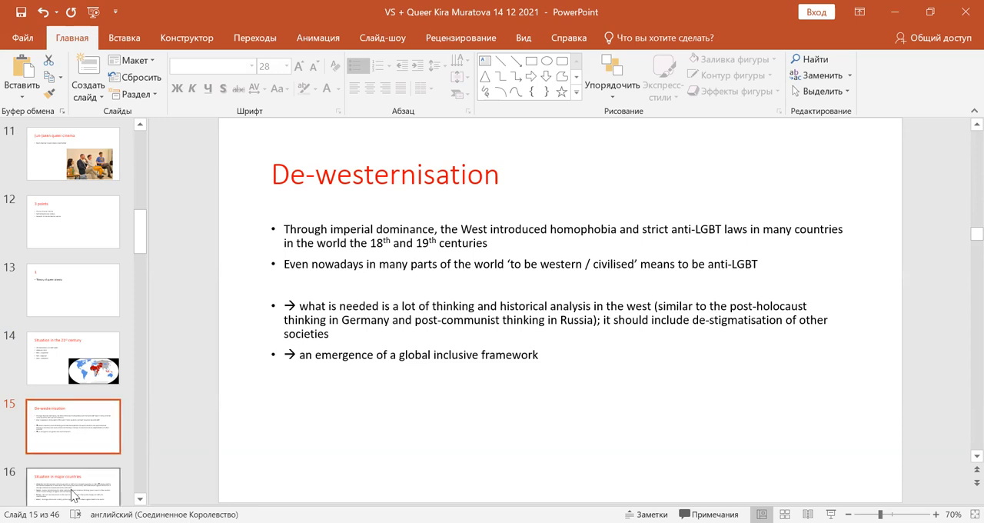
- Display slide 16, 'Situation in major countries', covering China, Russia, Turkey and Brazil
left_click(73, 357)
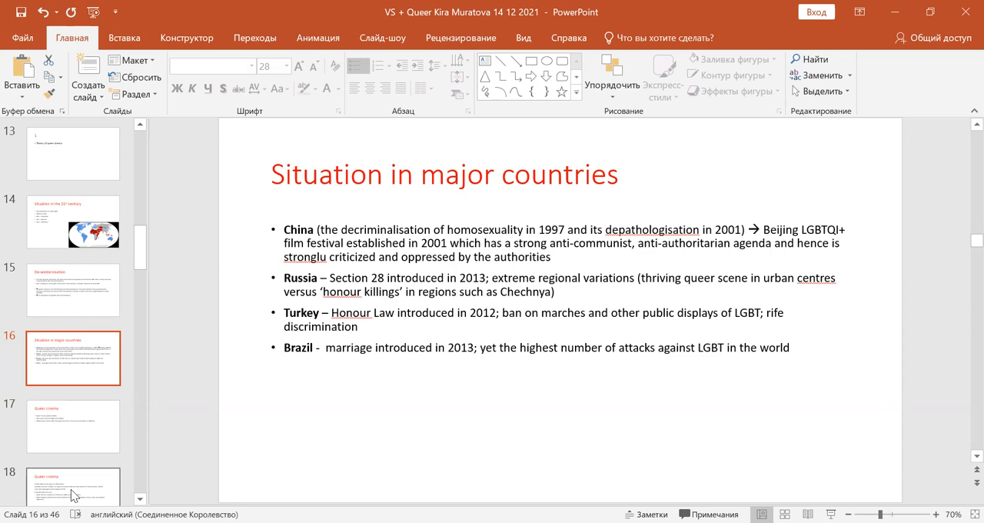
mouse_move(238, 423)
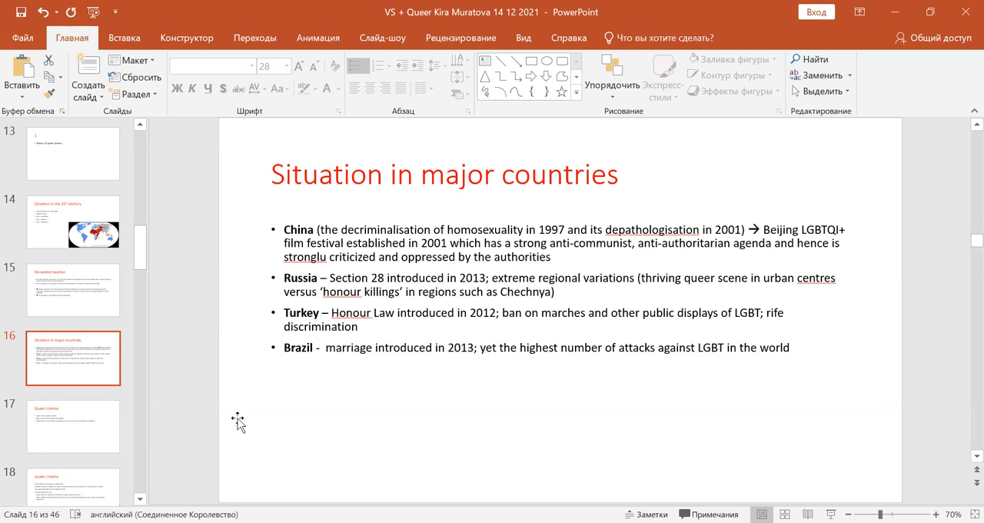
mouse_move(291, 412)
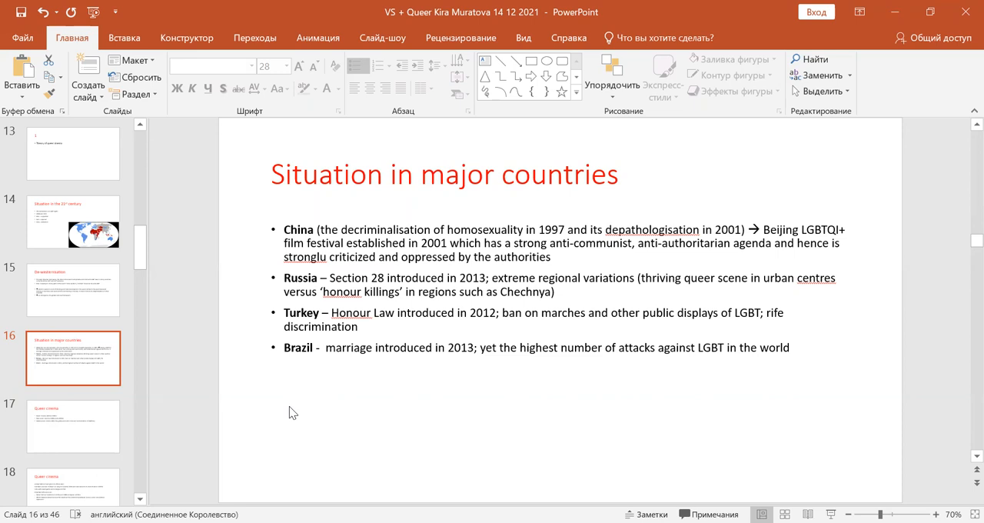
mouse_move(111, 426)
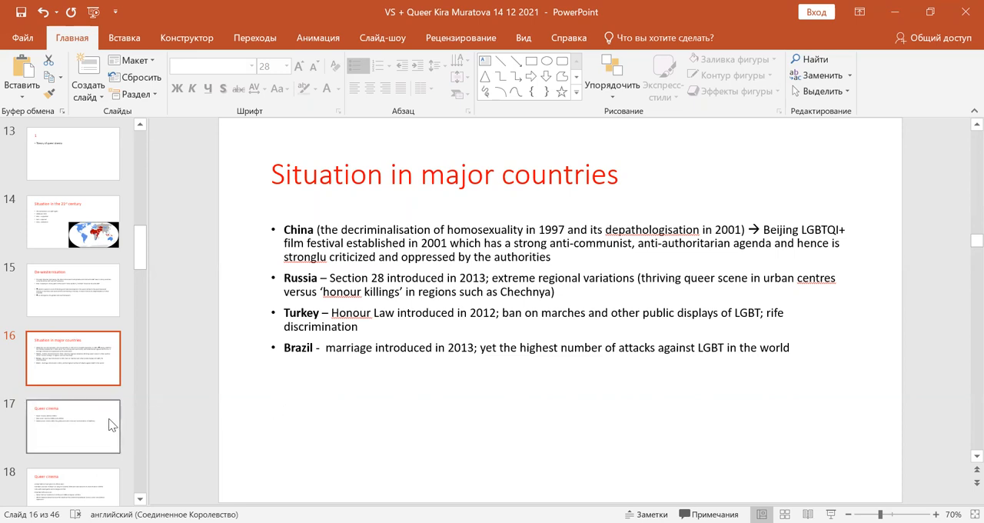
- Advance to slide 17, on the way to the 'Queer cinema' slide
left_click(73, 427)
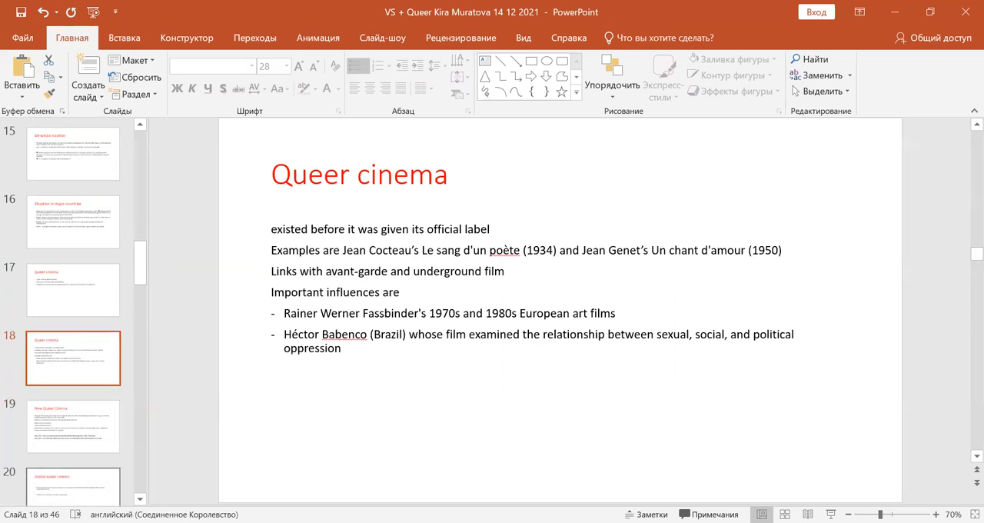
- View slide 19, 'New Queer Cinema', then slide 20, 'Global queer cinema'
left_click(73, 426)
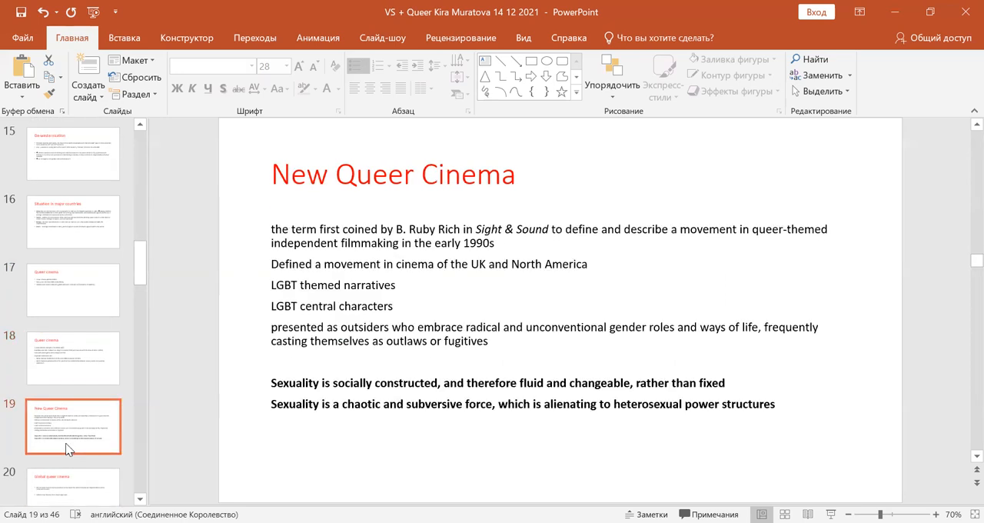
mouse_move(442, 278)
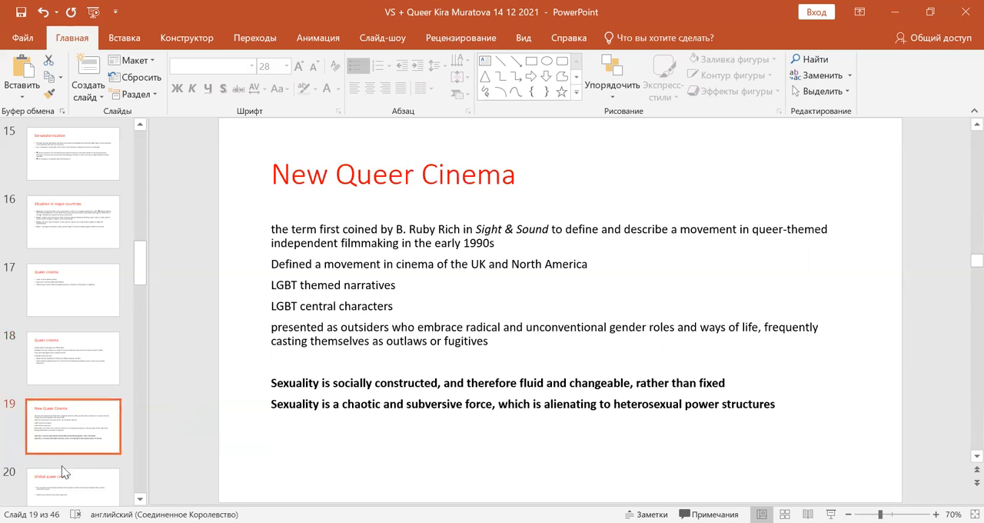
left_click(73, 357)
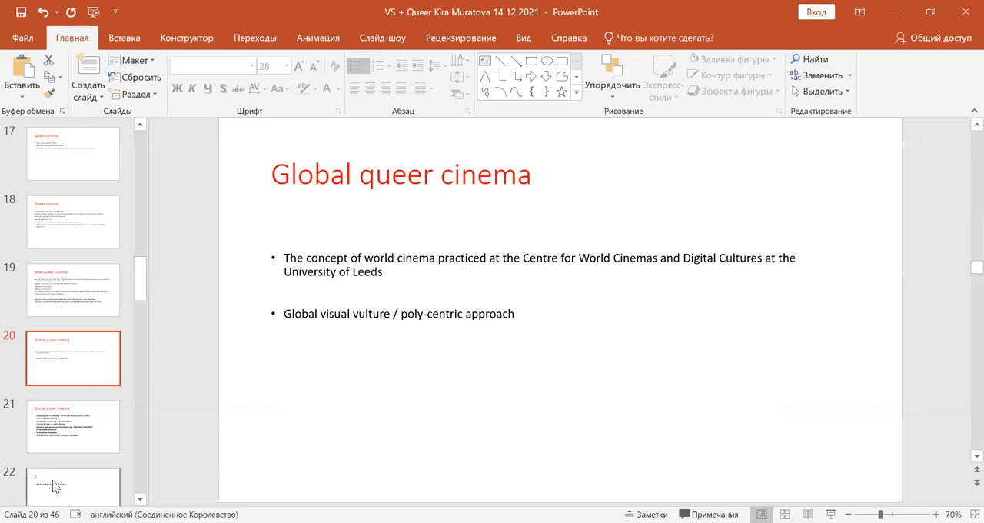
mouse_move(90, 435)
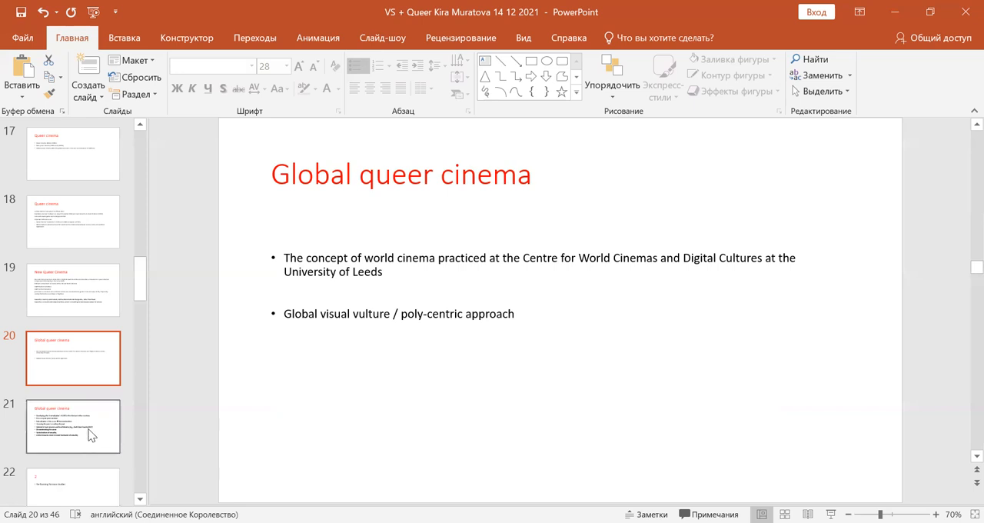
- Open slide 21, the second 'Global queer cinema' slide on homonationalism
left_click(73, 426)
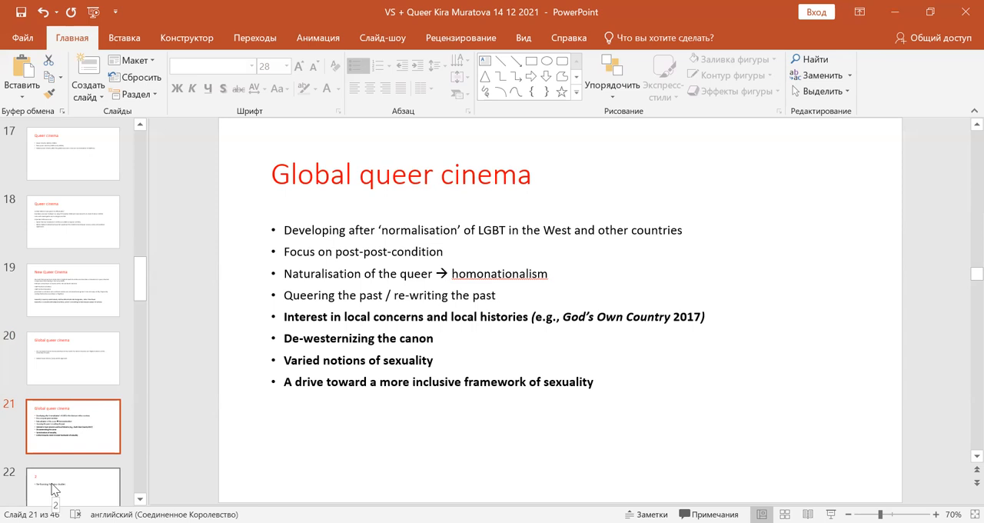
- Open slide 22, section 2: 'Re-framing Russian studies'
left_click(73, 484)
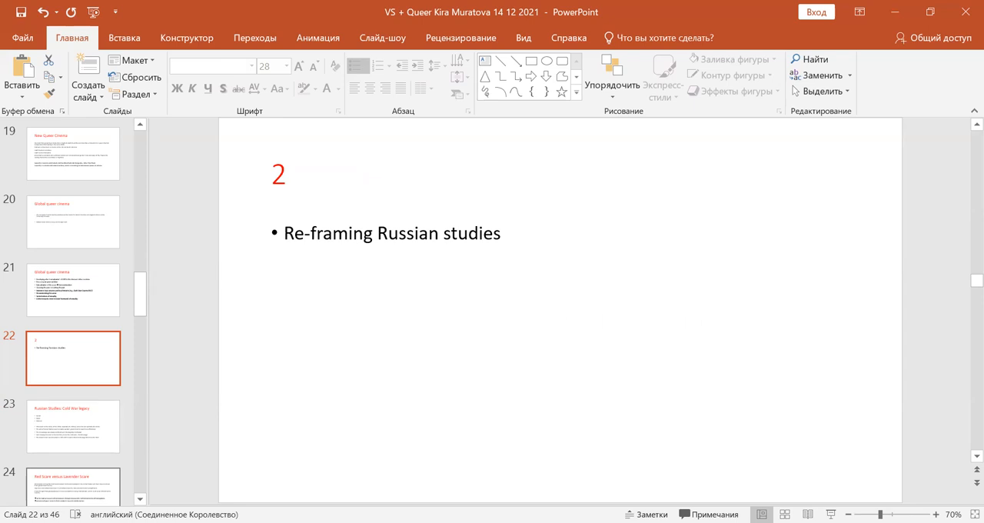
- Open slide 23, 'Russian Studies: Cold War legacy', on Soviet studies and Kremlinology
left_click(73, 426)
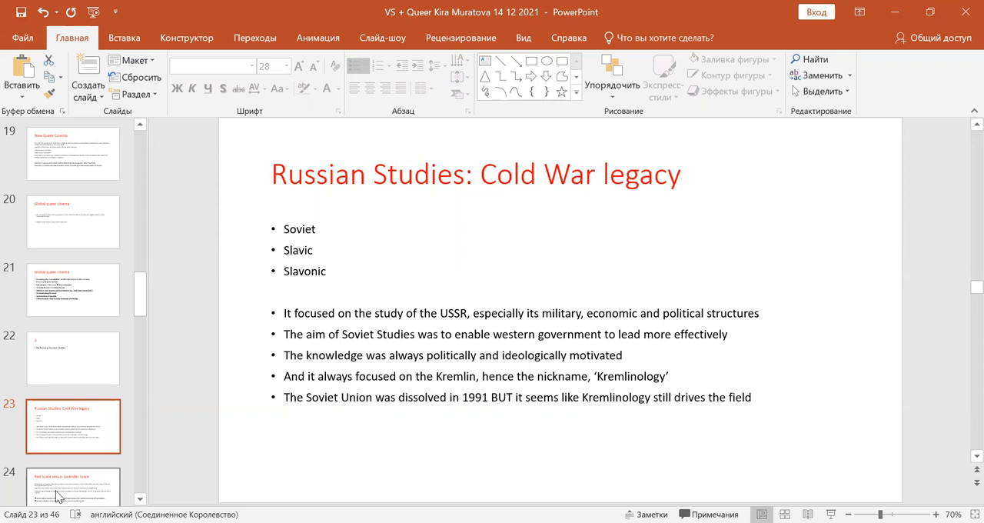
- Display slide 24, 'Red Scare versus Lavender Scare', and read its closing points
left_click(73, 357)
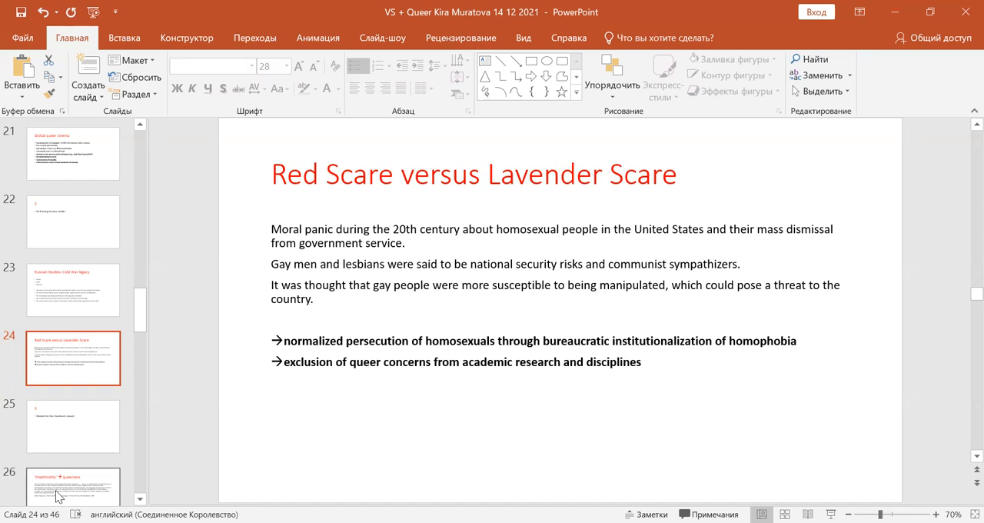
mouse_move(147, 433)
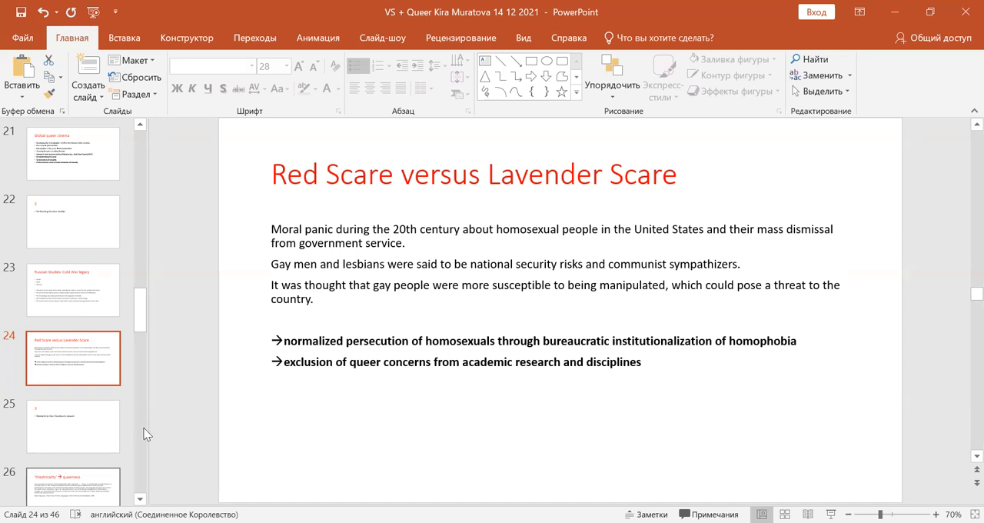
mouse_move(73, 427)
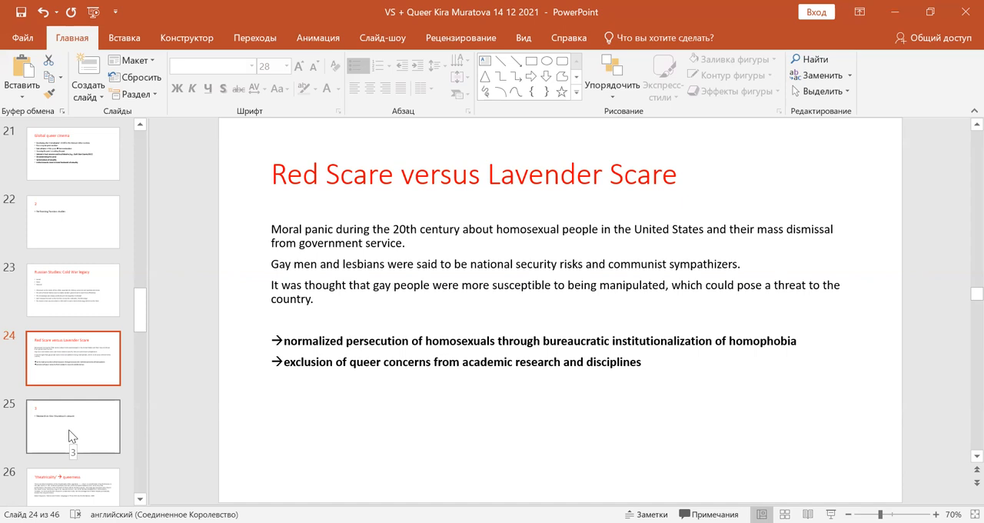
- Open section slide 3, 'Research in Kira Muratova's oeuvre'
left_click(73, 426)
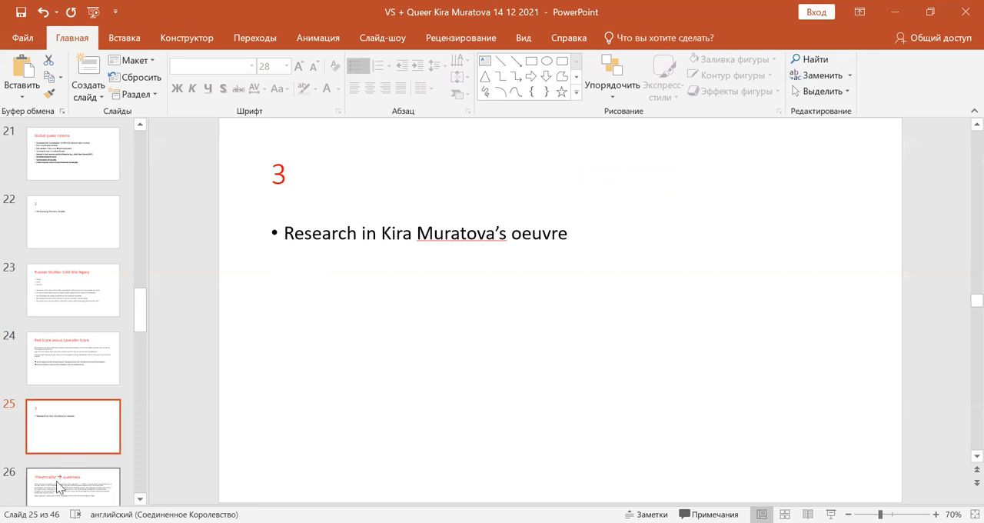
mouse_move(58, 485)
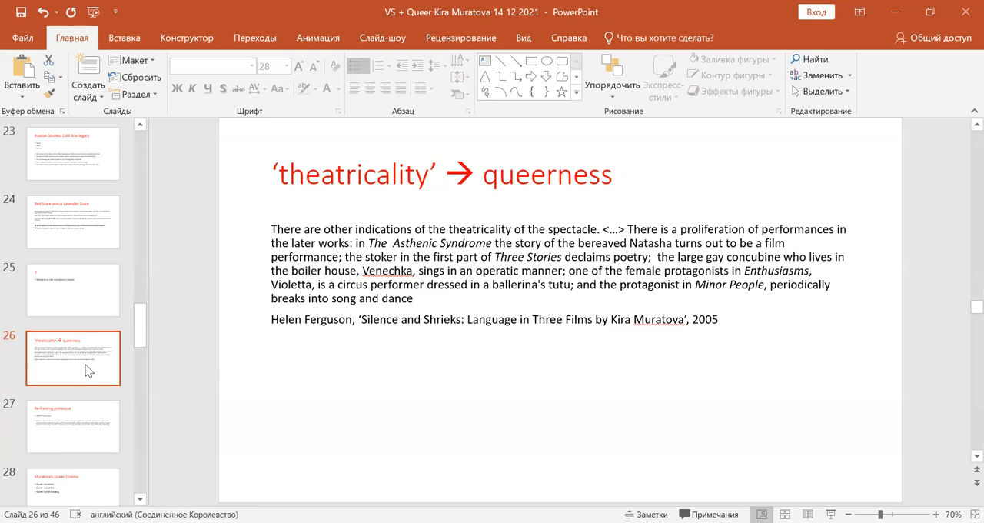
mouse_move(609, 130)
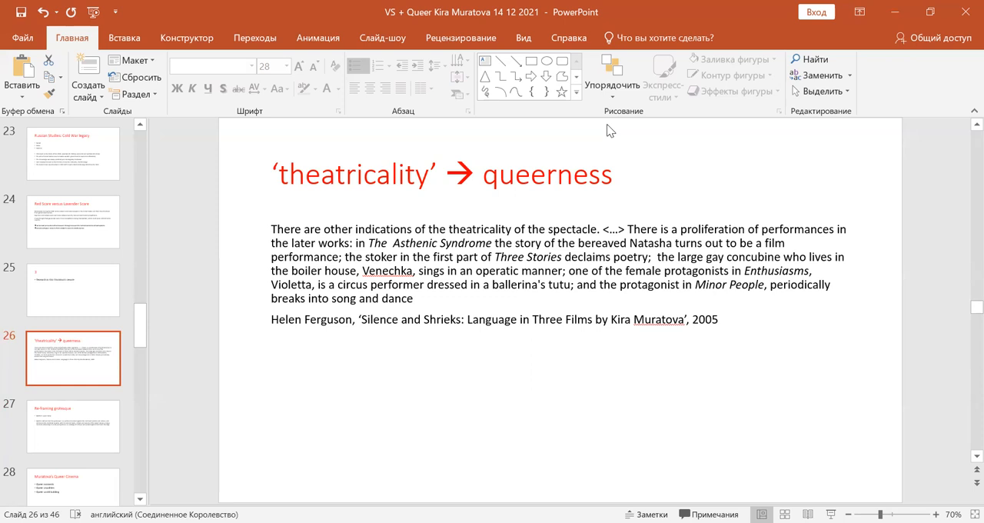
mouse_move(867, 156)
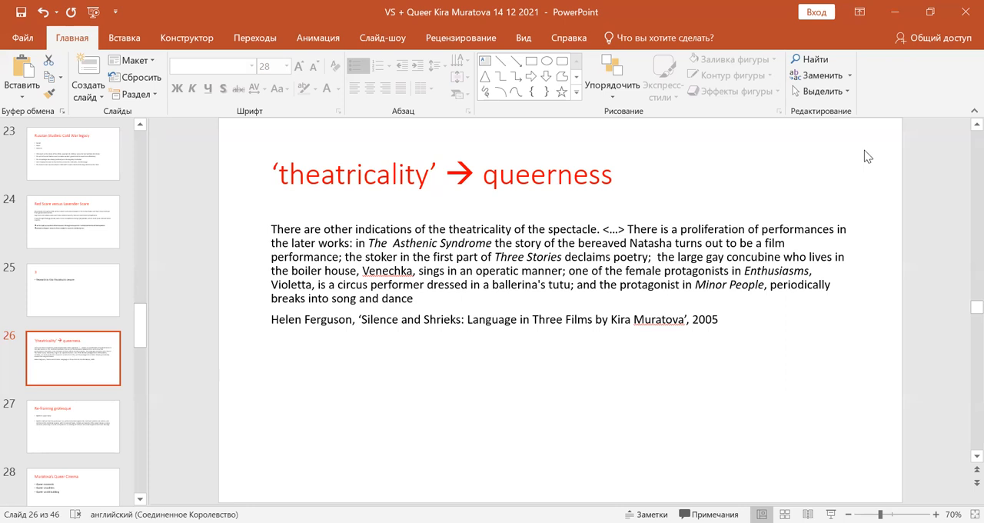
mouse_move(73, 426)
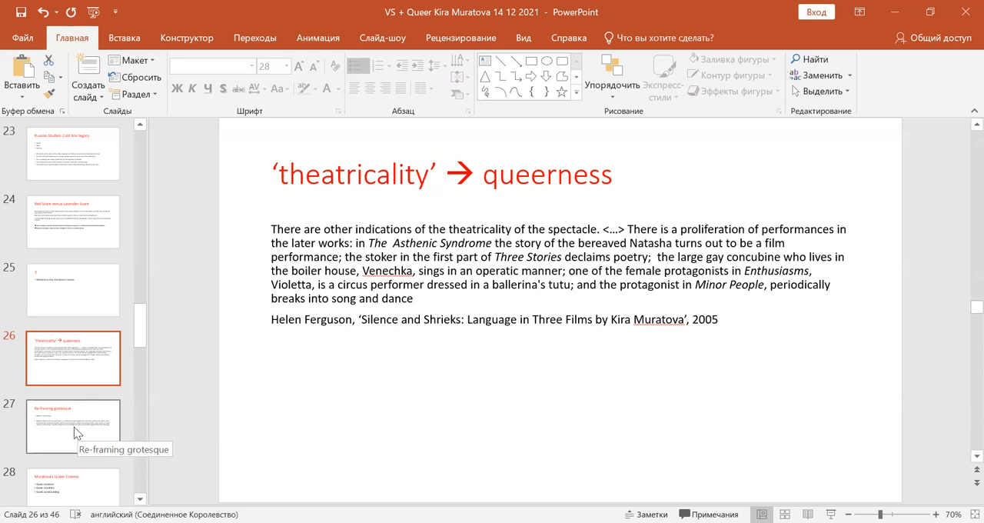
- Display slide 27, 'Re-framing grotesque', on Bakhtin's grotesque as protest
left_click(73, 426)
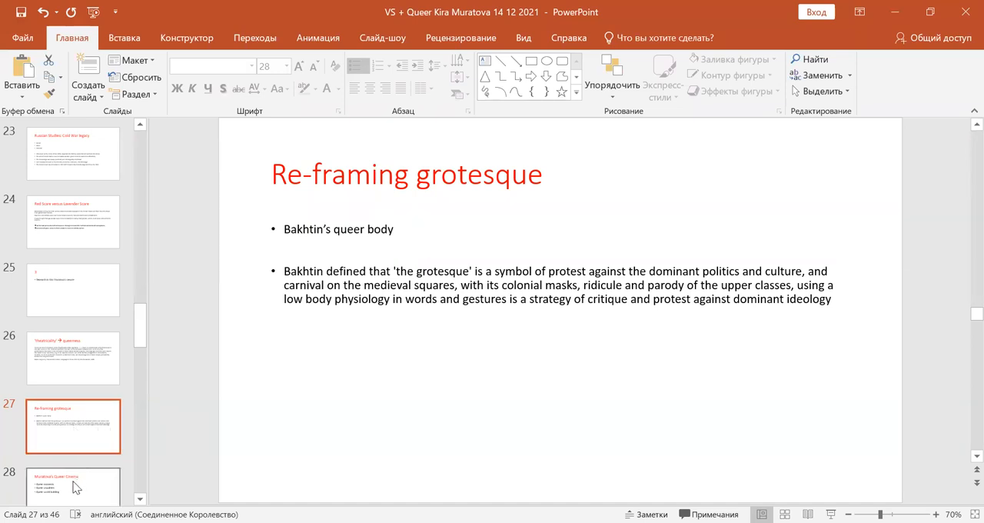
mouse_move(73, 484)
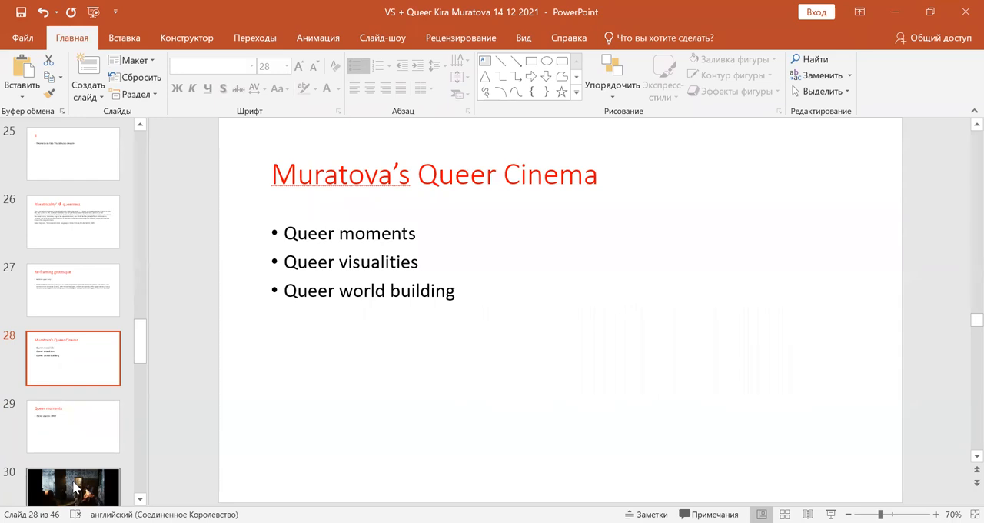
mouse_move(84, 430)
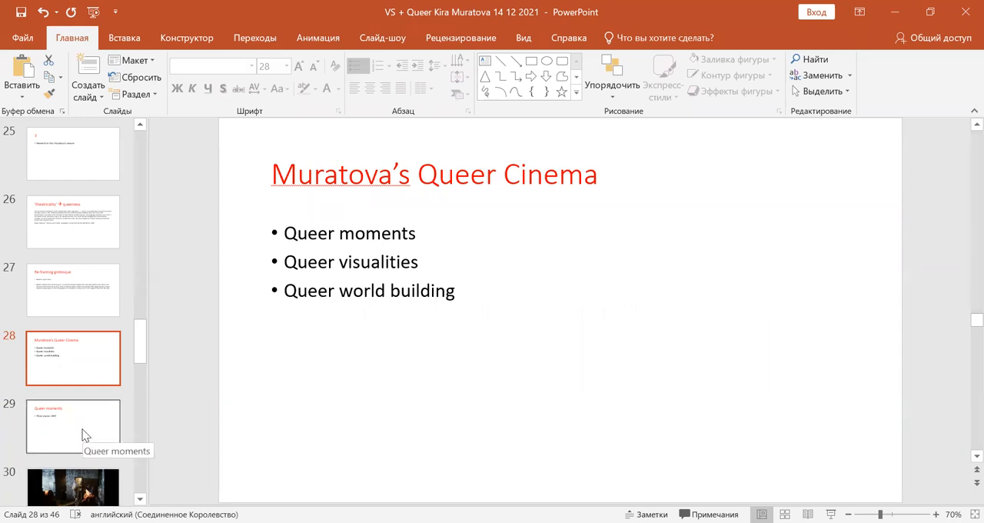
- Open slide 29, 'Queer moments', which cites Three stories (1997)
left_click(73, 427)
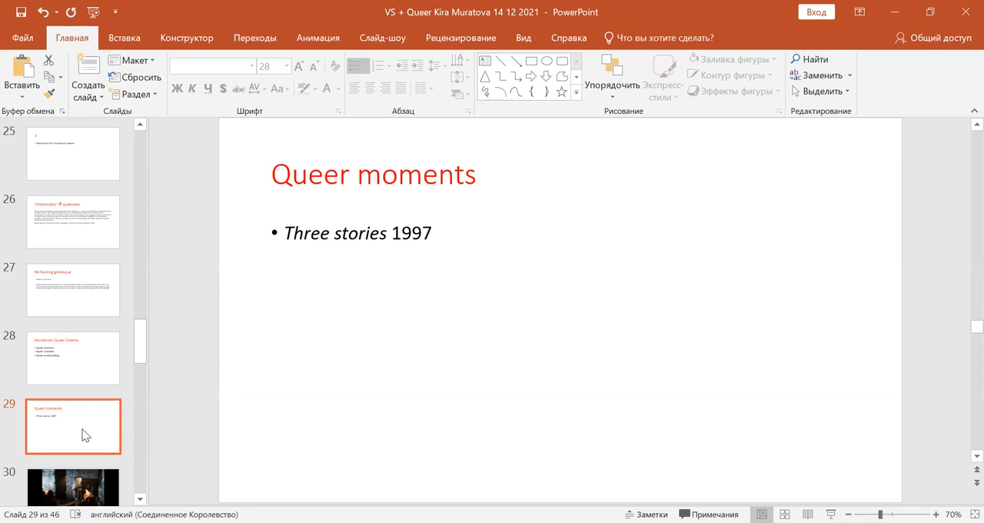
mouse_move(37, 484)
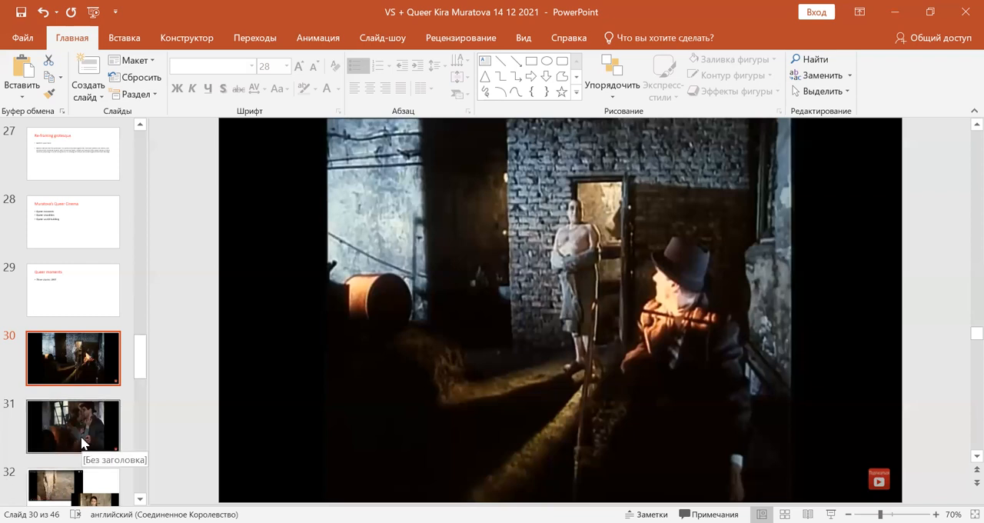
- Display slide 31, the film still of two people kissing in the boiler room
left_click(73, 426)
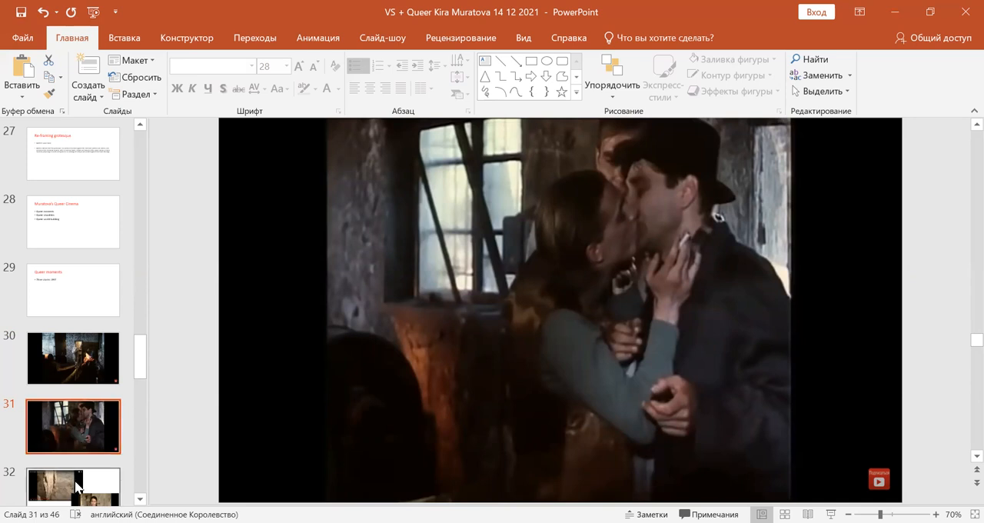
- Display slide 32, pairing a Three Stories video frame with a gesturing woman
left_click(73, 485)
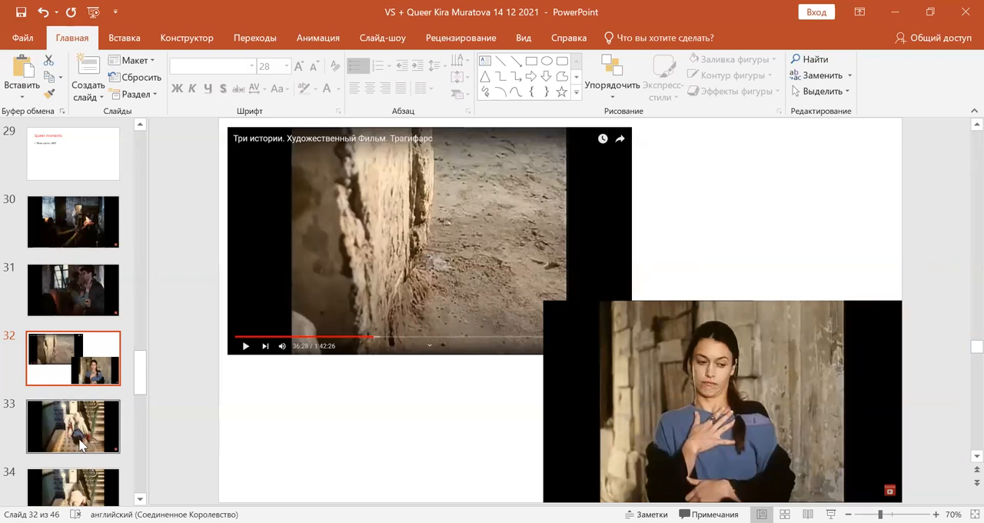
mouse_move(82, 444)
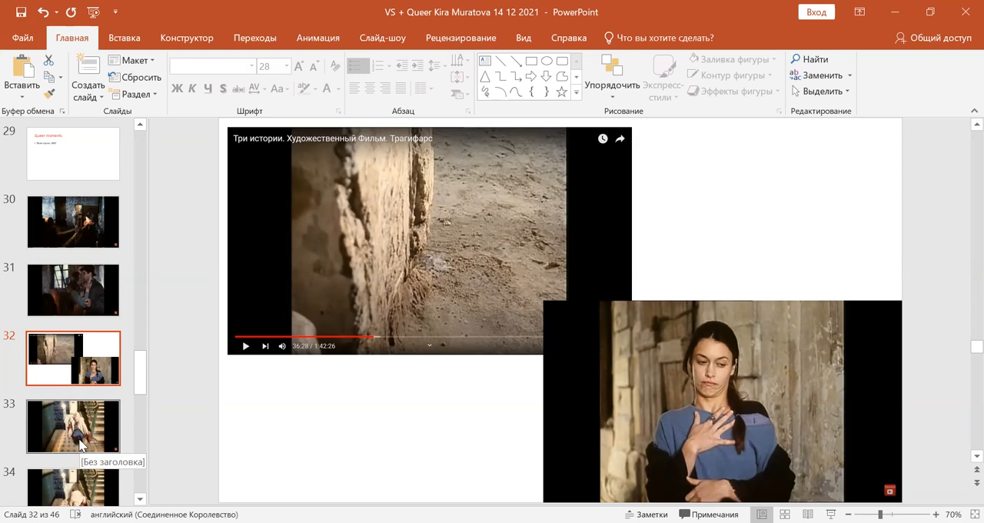
- Page past slide 33 to slide 35, the blonde woman standing over someone on stairwell tiles
left_click(72, 426)
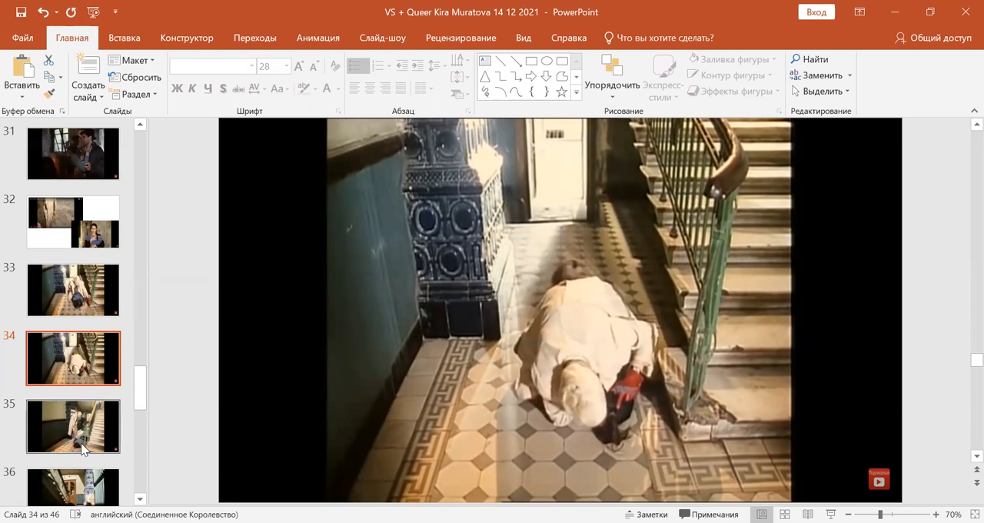
left_click(73, 427)
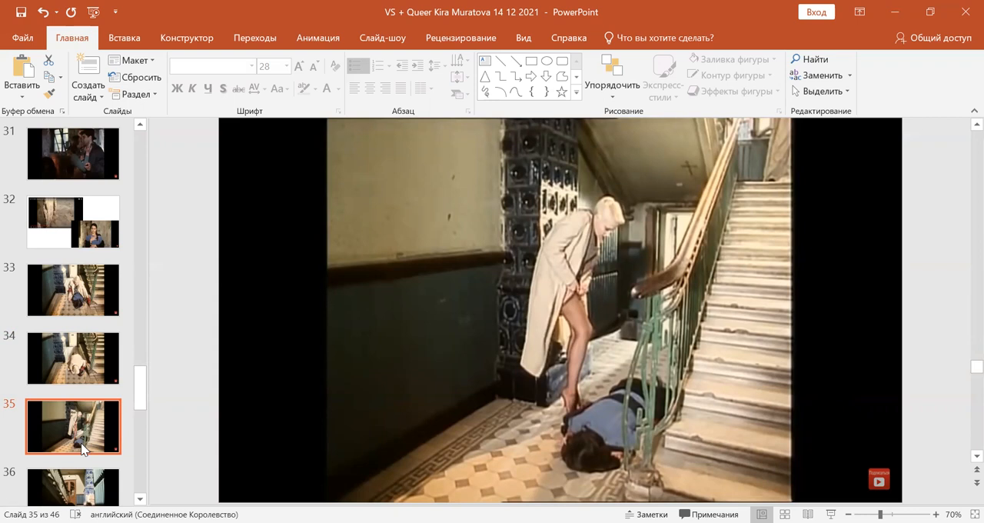
mouse_move(82, 481)
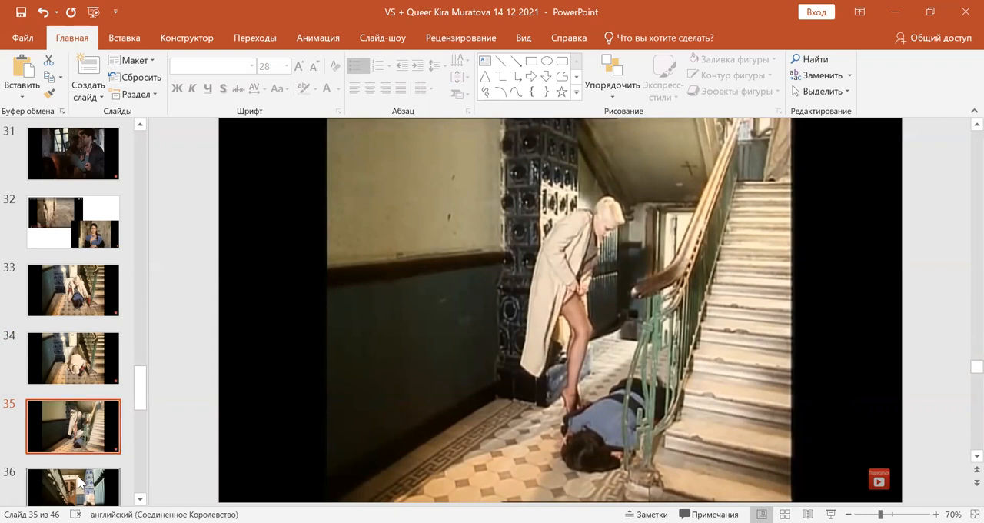
mouse_move(73, 484)
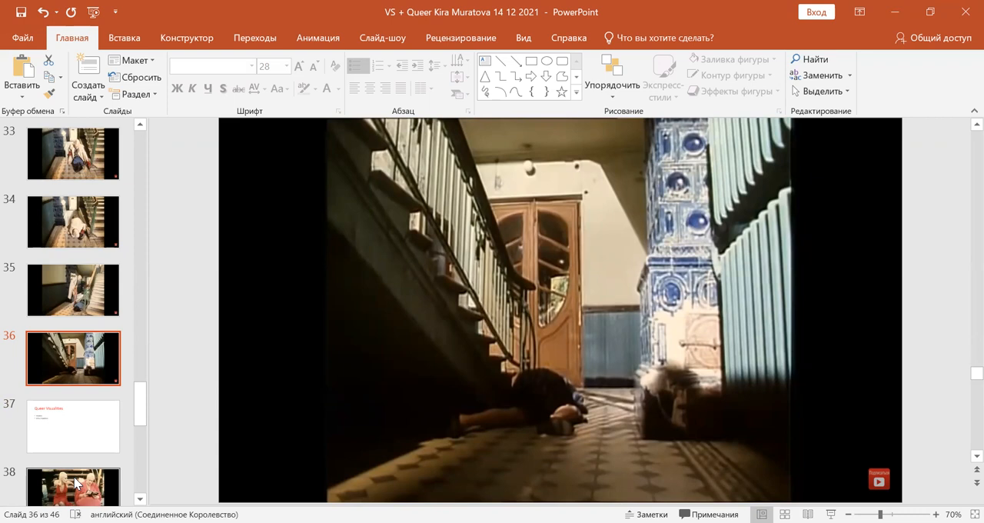
mouse_move(47, 422)
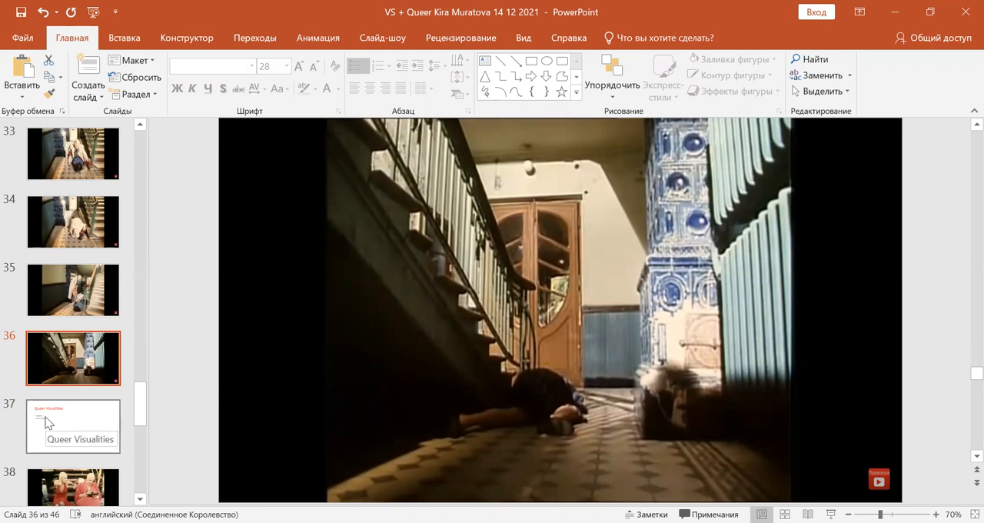
- Show slide 37, 'Queer Visualities', listing Doubles and Echo / repetition
left_click(73, 426)
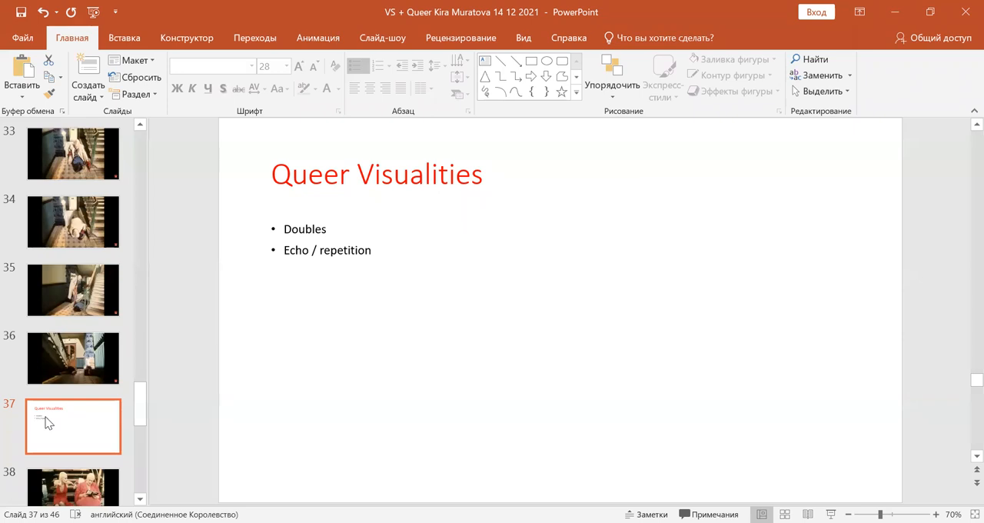
mouse_move(93, 469)
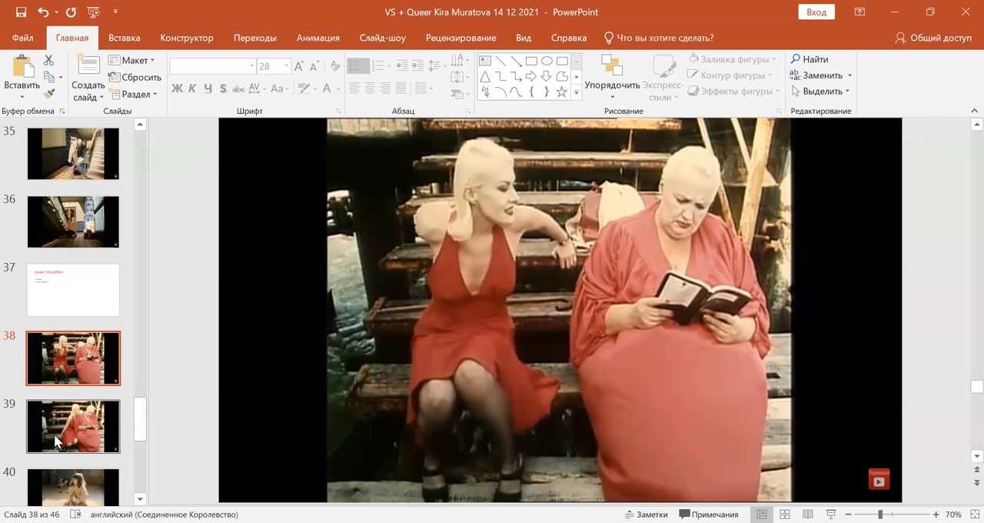
mouse_move(60, 440)
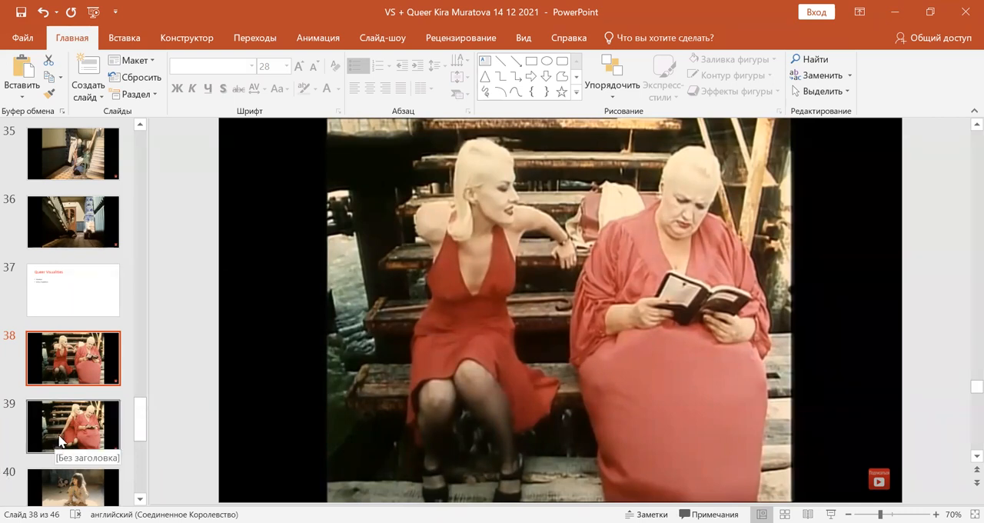
- Show slide 39, two blonde women in red dresses sitting on wooden steps
left_click(73, 427)
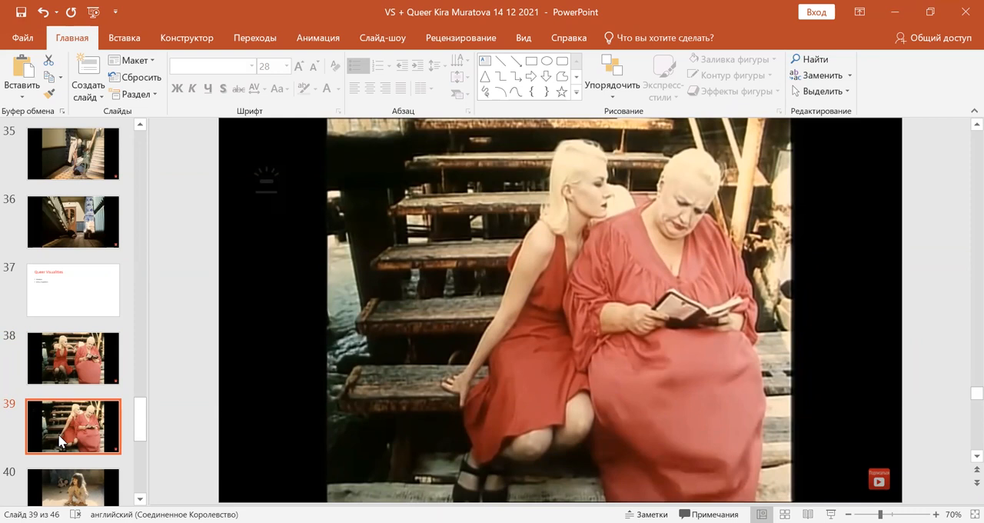
mouse_move(65, 498)
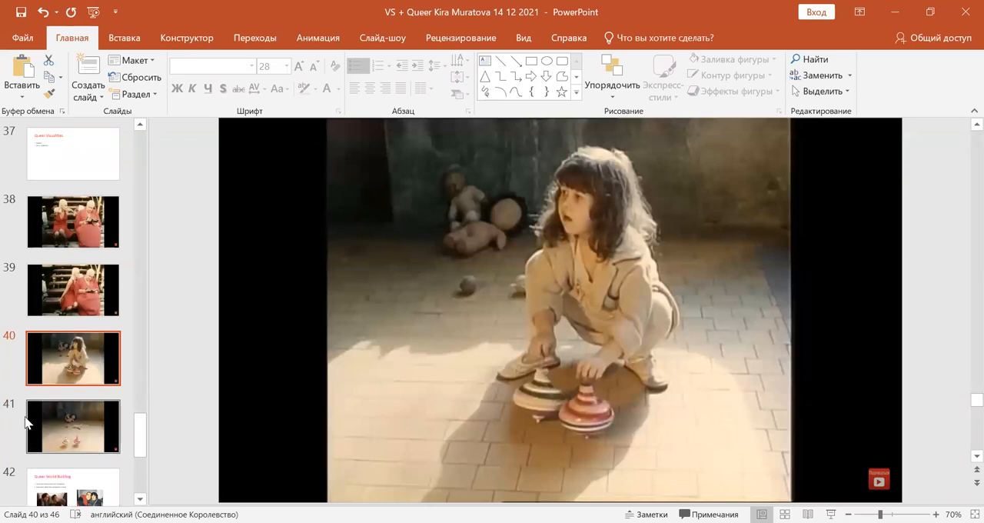
- Show slide 41, the film still of two spinning tops before discarded dolls
left_click(73, 426)
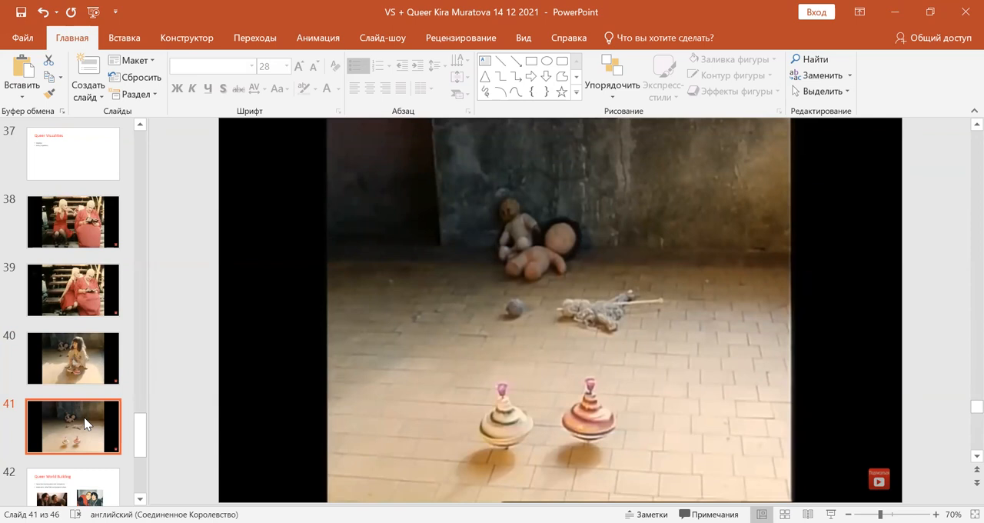
mouse_move(87, 486)
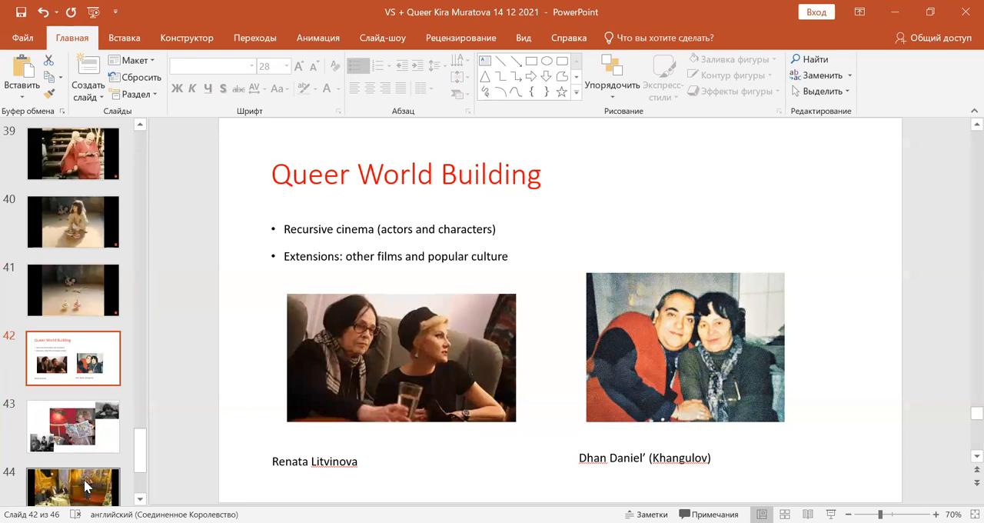
mouse_move(460, 360)
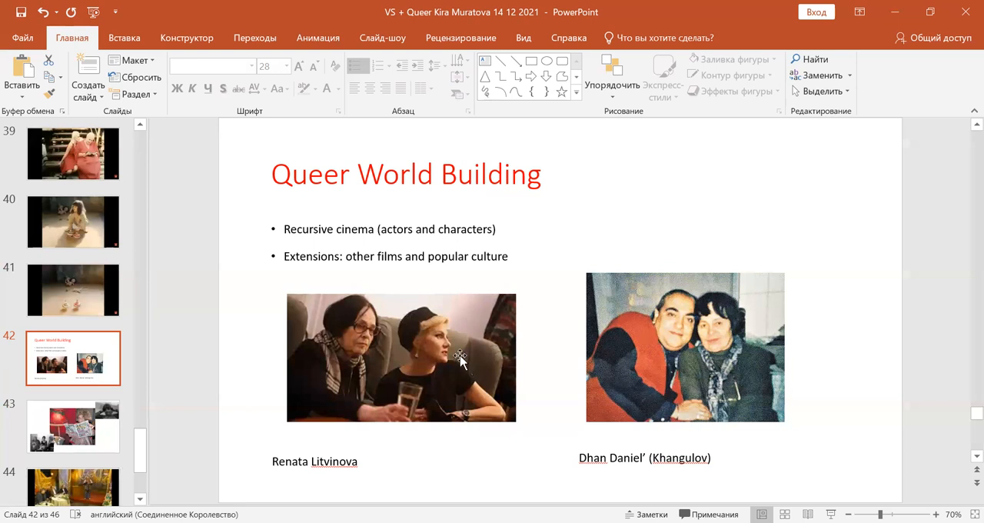
mouse_move(736, 7)
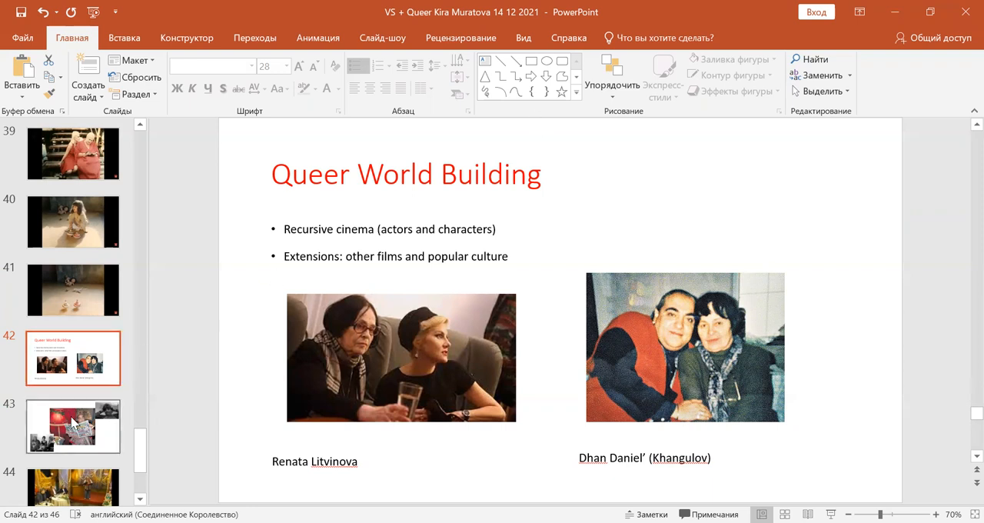
- Show the 'Queer World Building' slide with its two bullet points and captioned photos
left_click(73, 426)
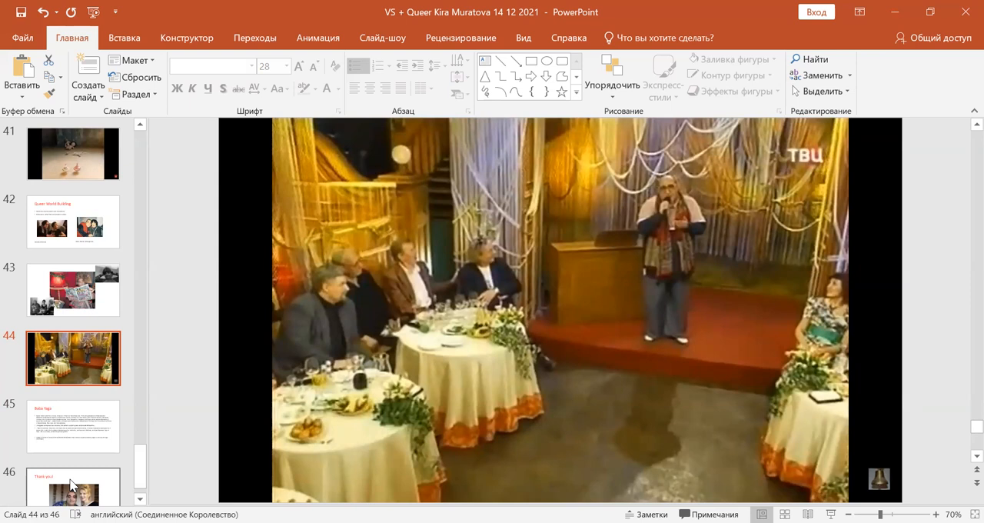
mouse_move(82, 498)
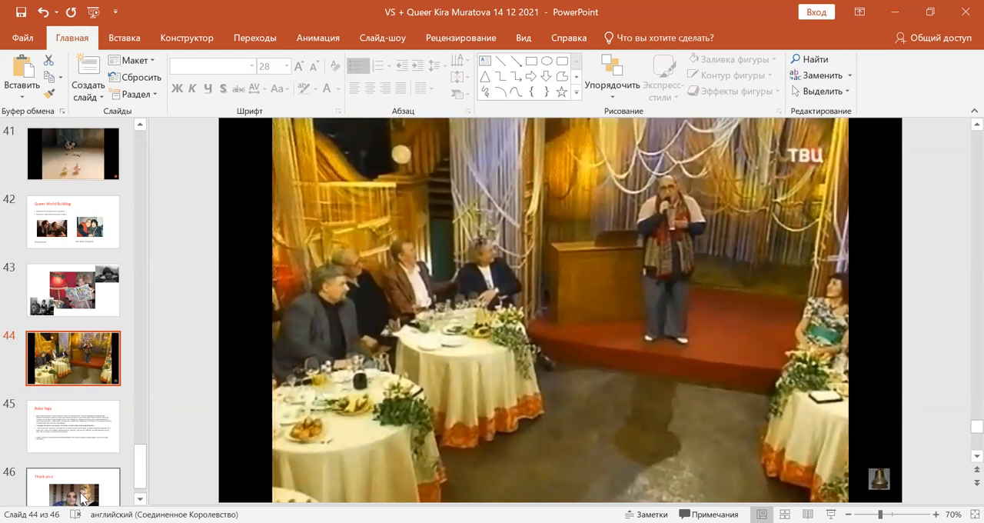